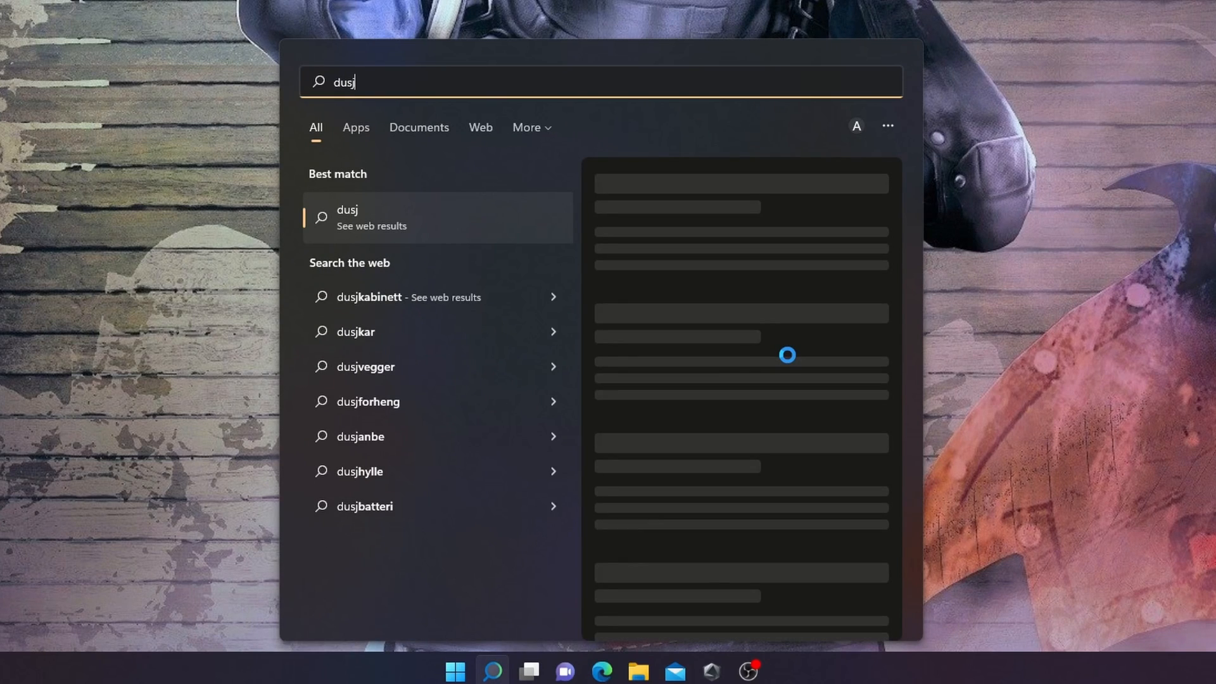
Step: Search the Start menu for 'disk' to list Disk Clean-up and the disk partition tools
{"action": "type", "text": "=="}
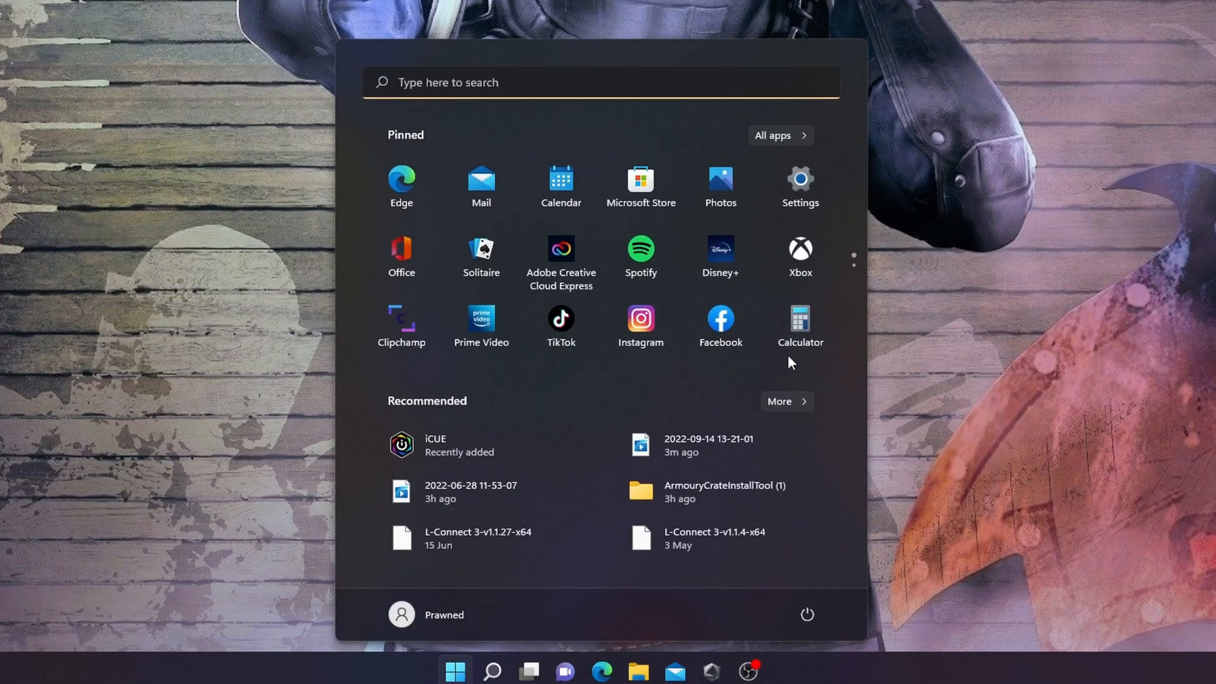
{"action": "type", "text": "disk Clean-up"}
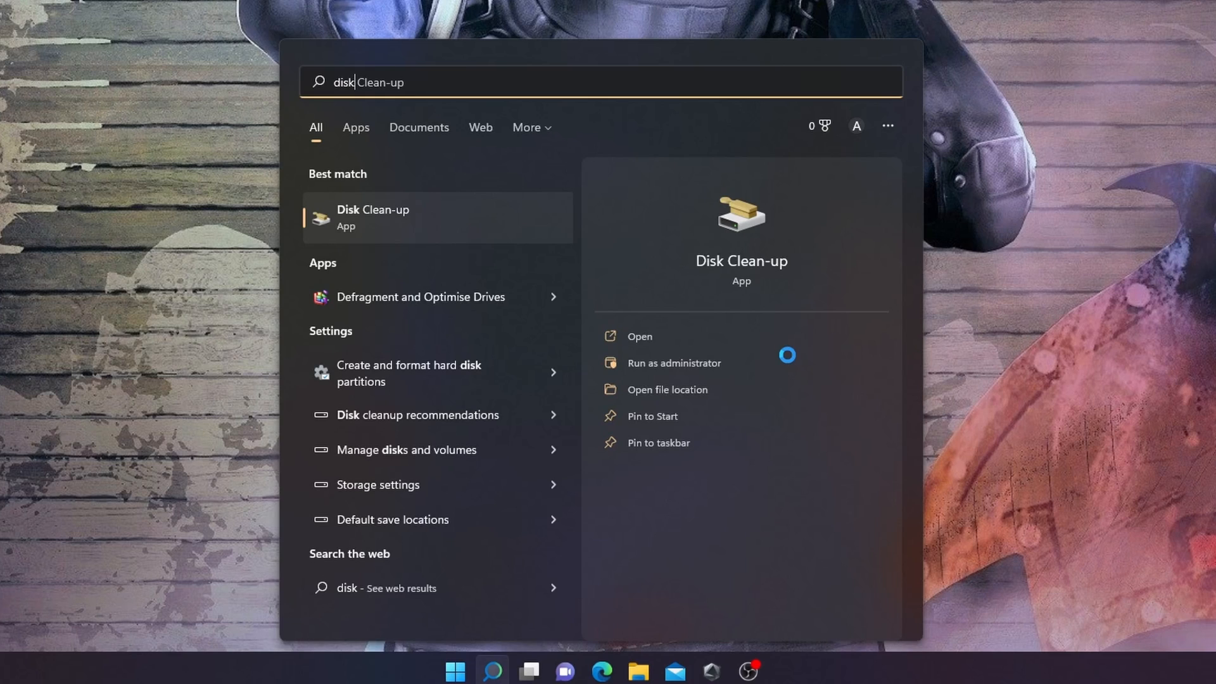
{"action": "mouse_move", "coordinate": [432, 380]}
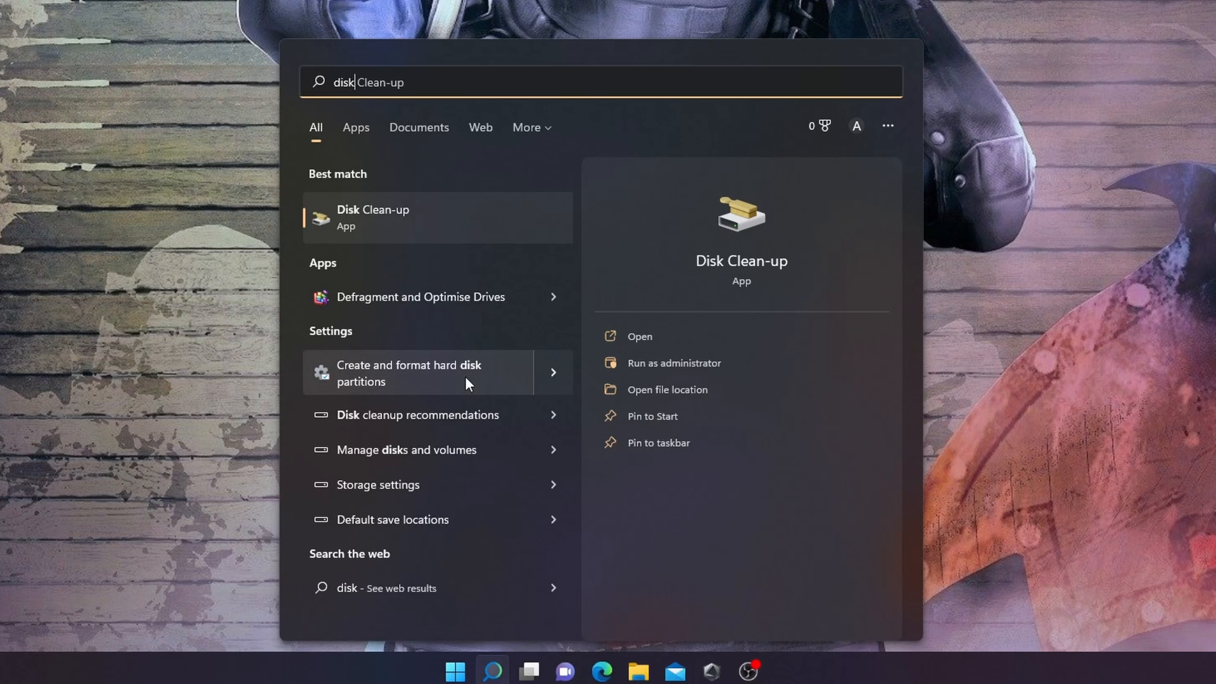
Step: Launch 'Create and format hard disk partitions' with Disk 2 set to GPT, and view This PC's drives
{"action": "left_click", "coordinate": [409, 374]}
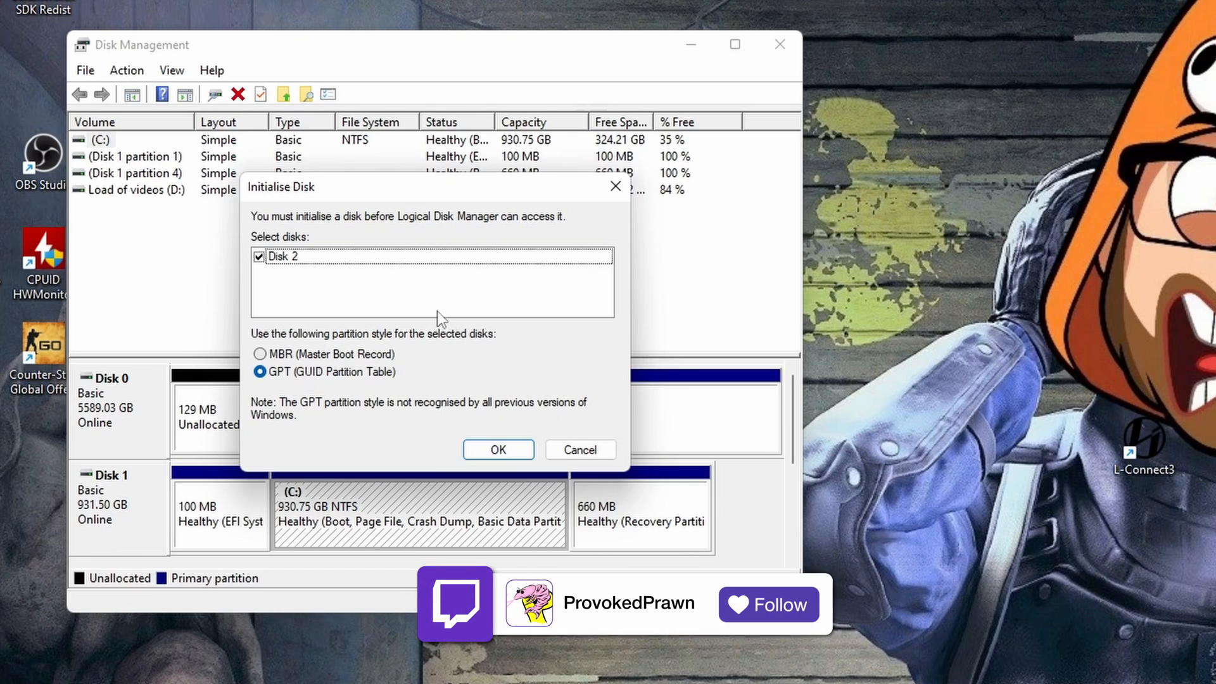
{"action": "left_click", "coordinate": [767, 604]}
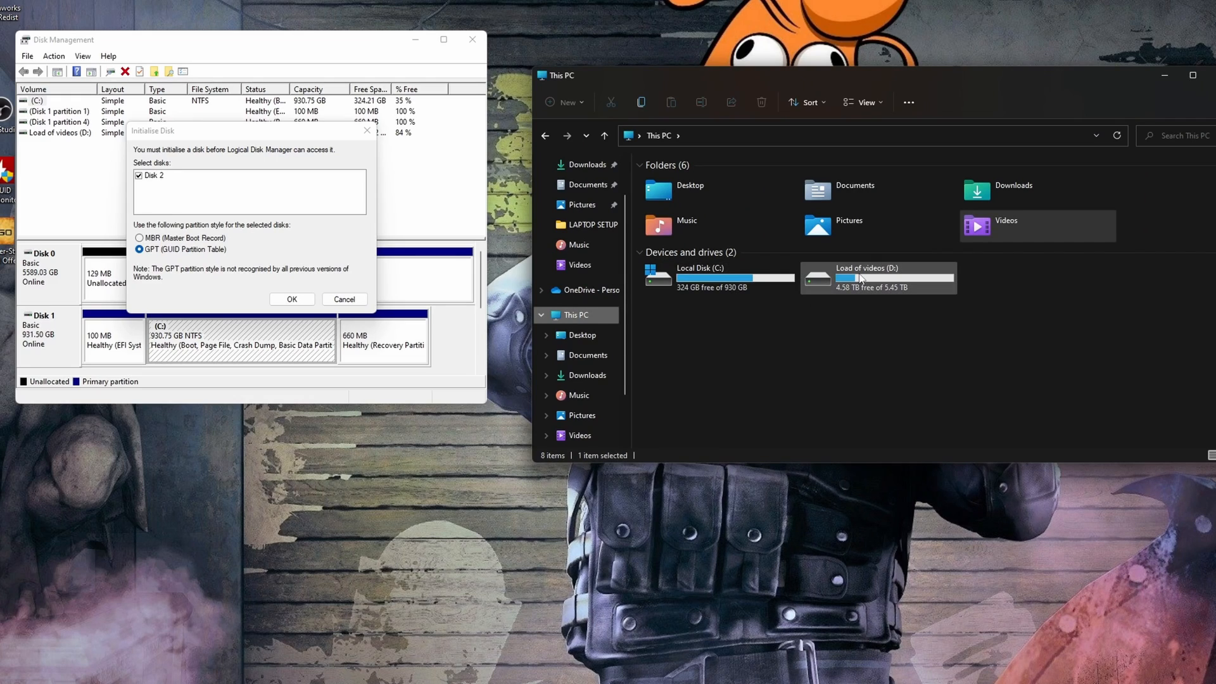
{"action": "left_click", "coordinate": [733, 277]}
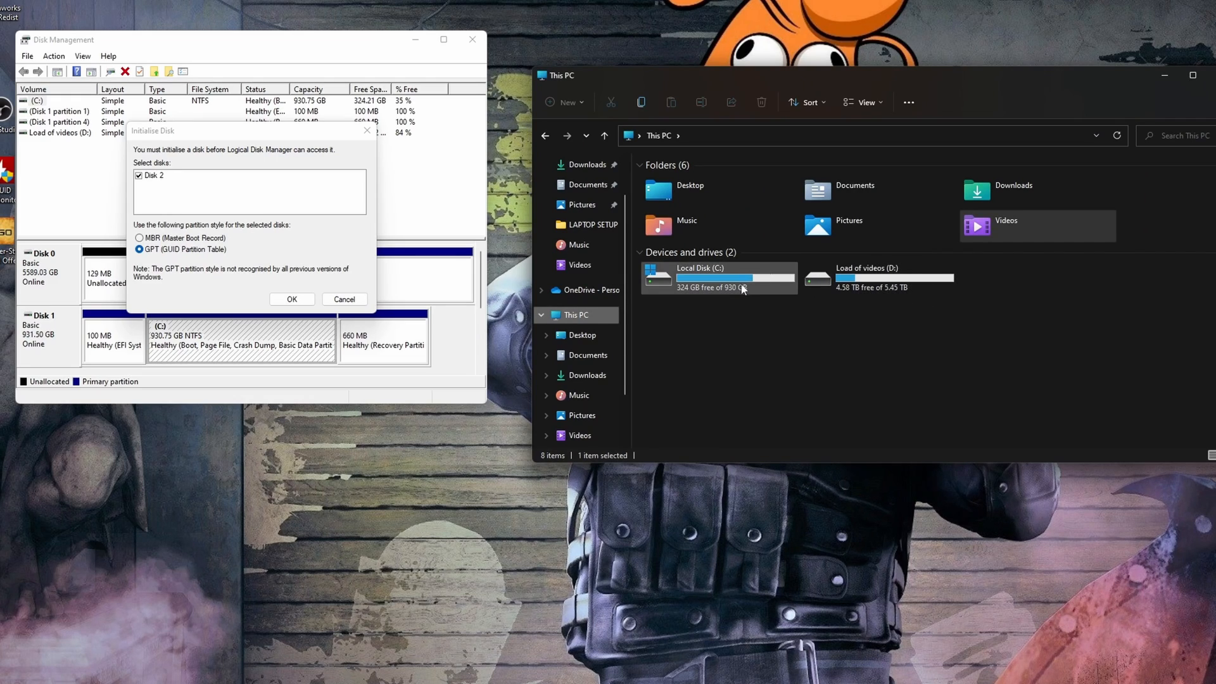
{"action": "mouse_move", "coordinate": [743, 277]}
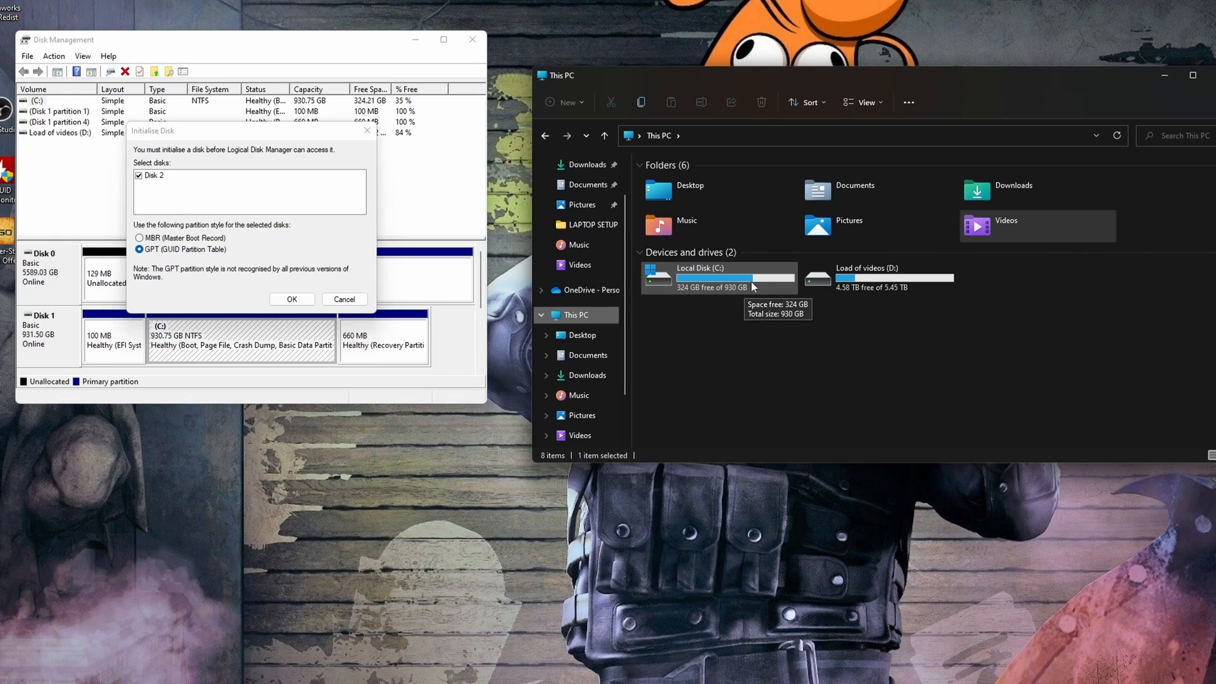
{"action": "mouse_move", "coordinate": [925, 292]}
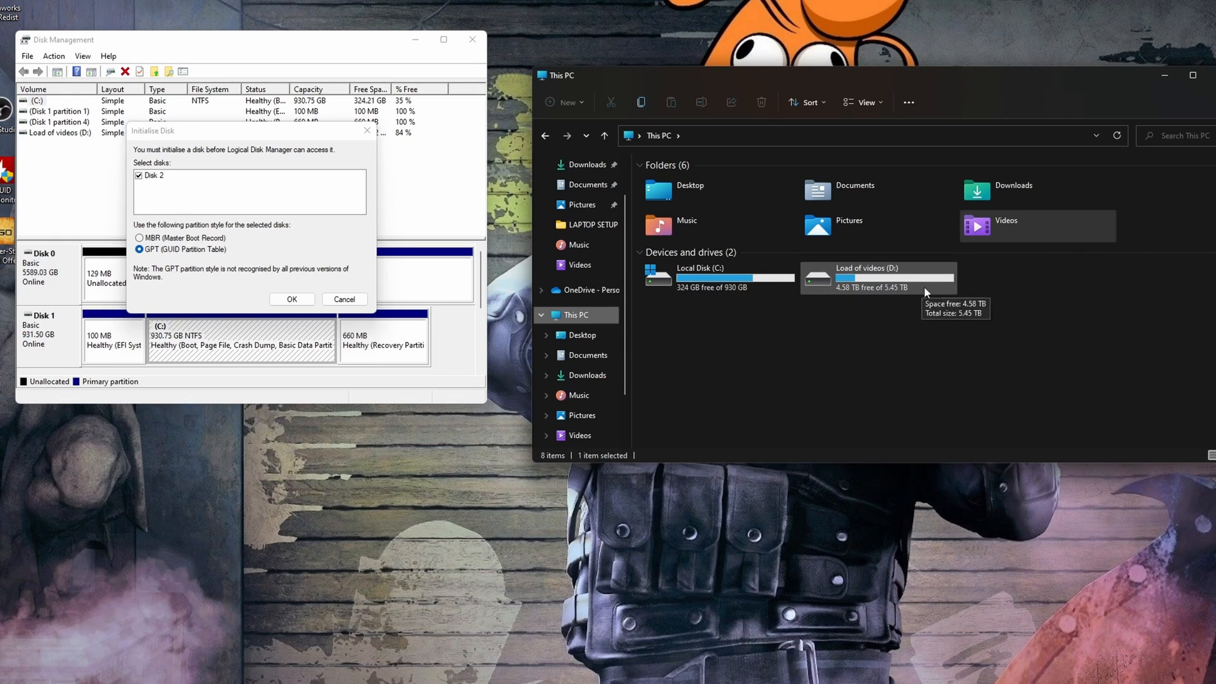
Step: Confirm initialising Disk 2 with the GPT partition style
{"action": "left_click", "coordinate": [291, 298]}
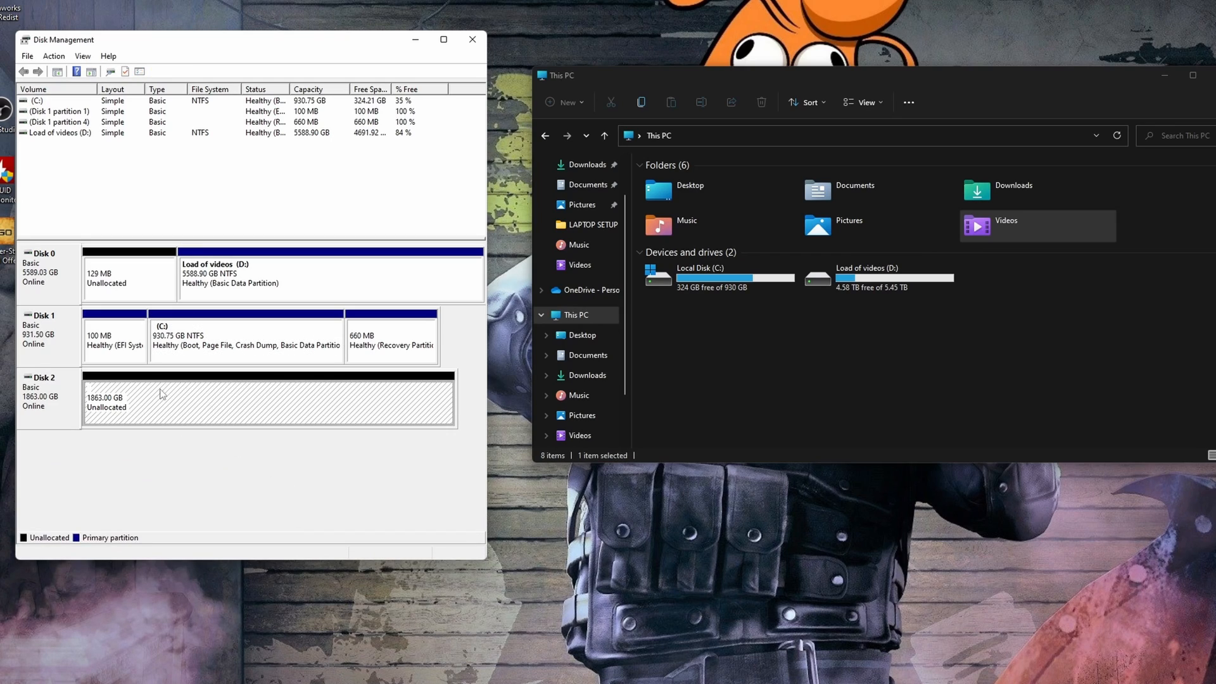
{"action": "mouse_move", "coordinate": [223, 405]}
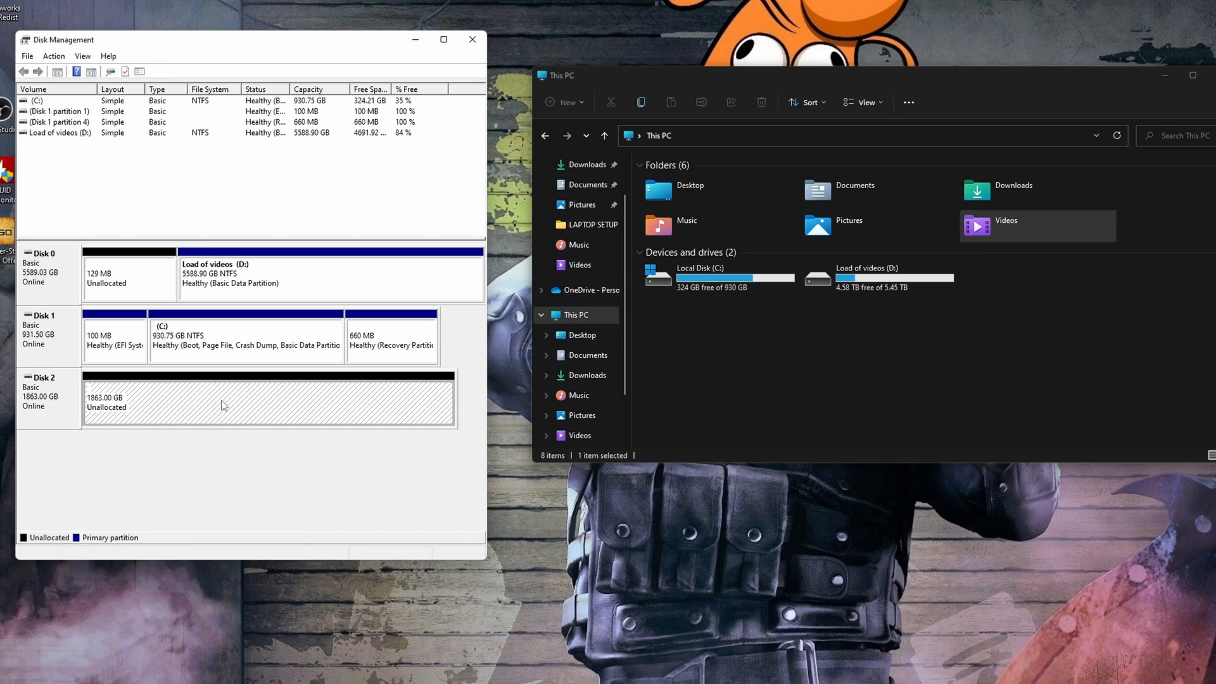
{"action": "mouse_move", "coordinate": [930, 324]}
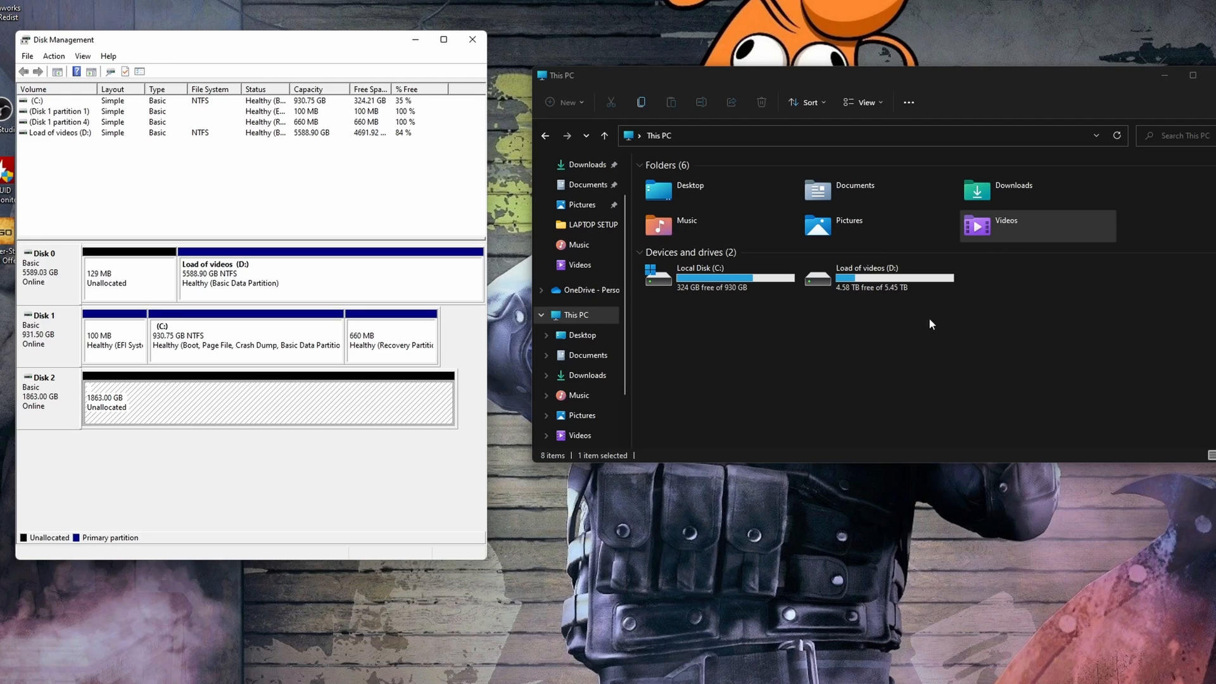
Step: Create a full-size simple volume E: on Disk 2, NTFS formatted and labelled 'Crucial P3'
{"action": "right_click", "coordinate": [264, 400]}
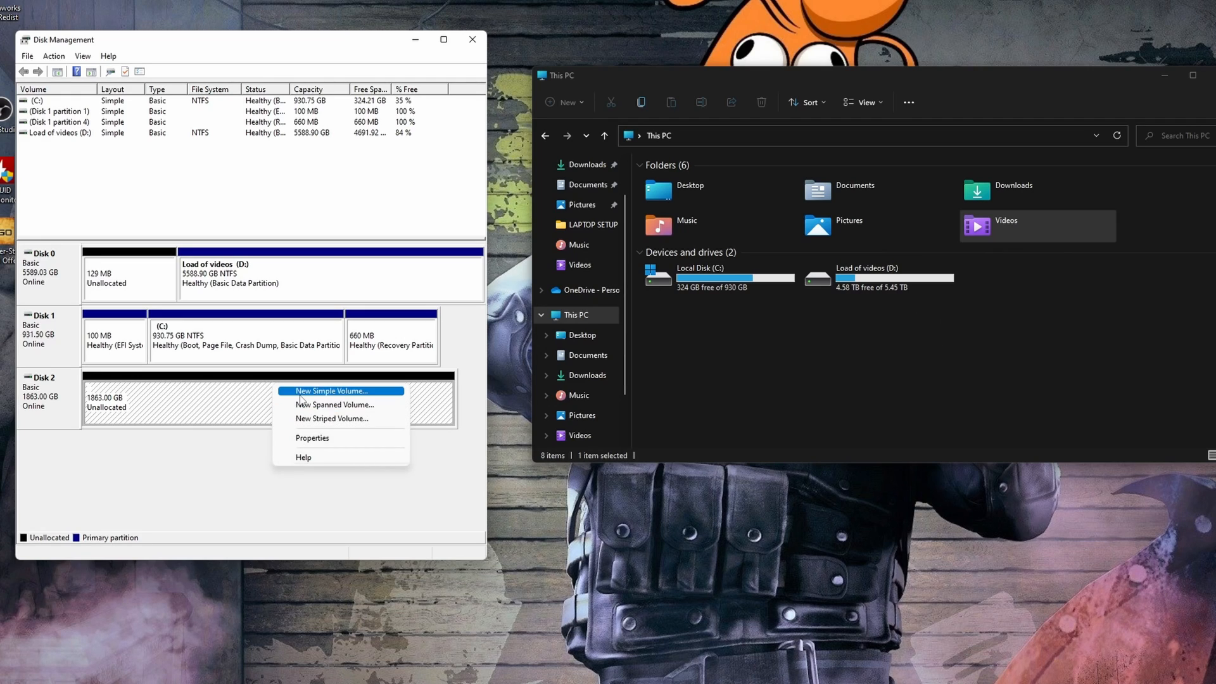
{"action": "left_click", "coordinate": [331, 390]}
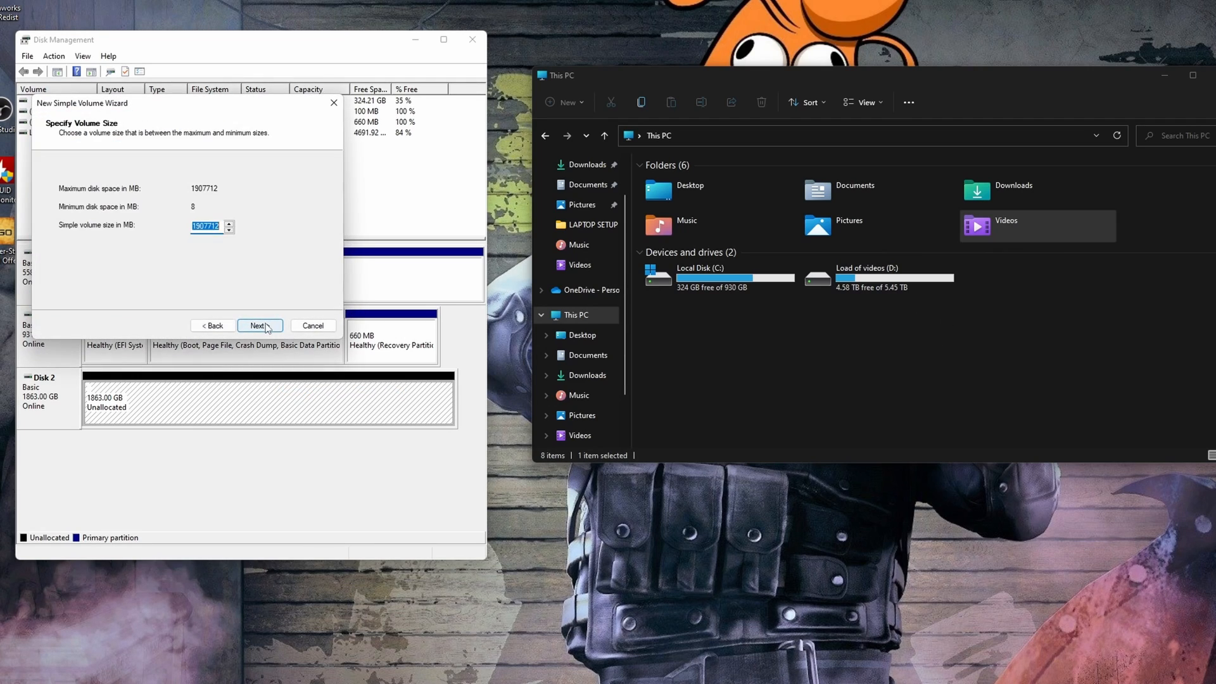
{"action": "left_click", "coordinate": [259, 325]}
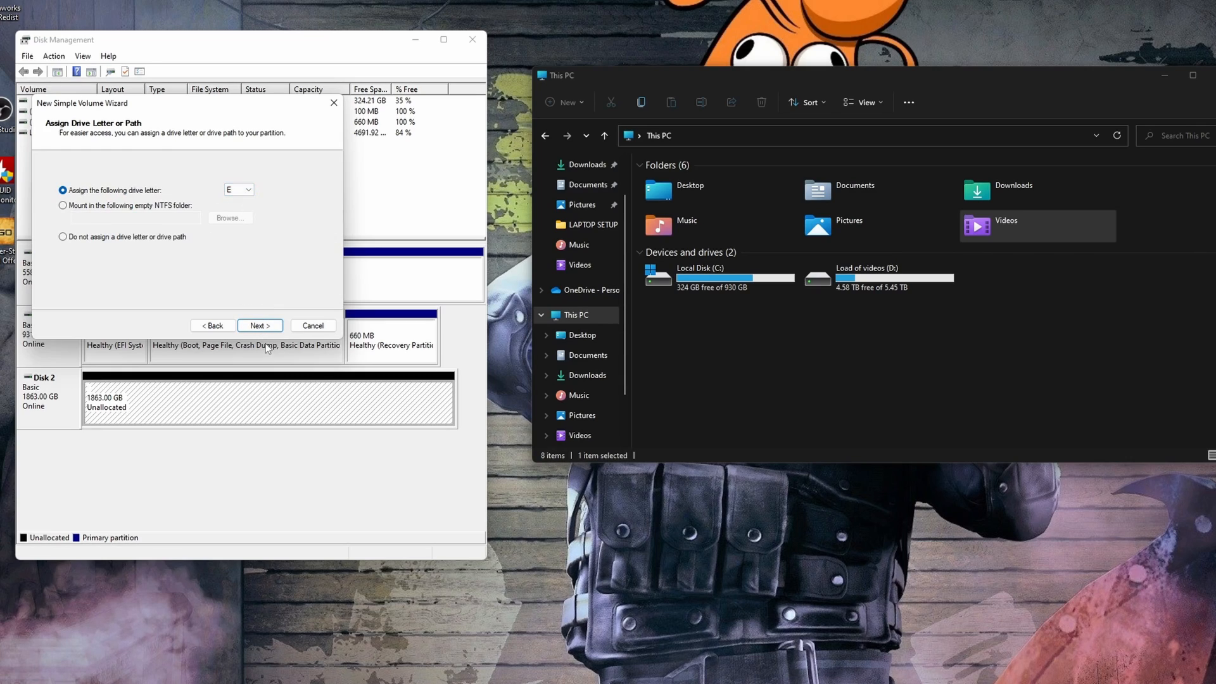
{"action": "mouse_move", "coordinate": [584, 329]}
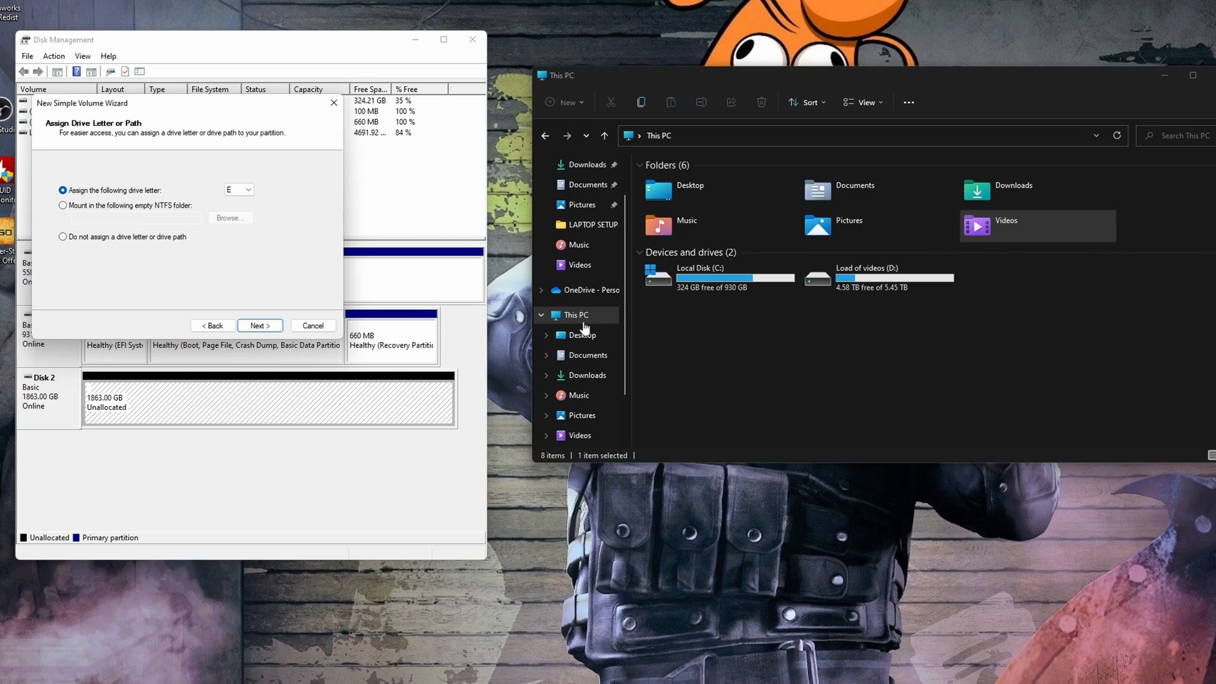
{"action": "left_click", "coordinate": [260, 325]}
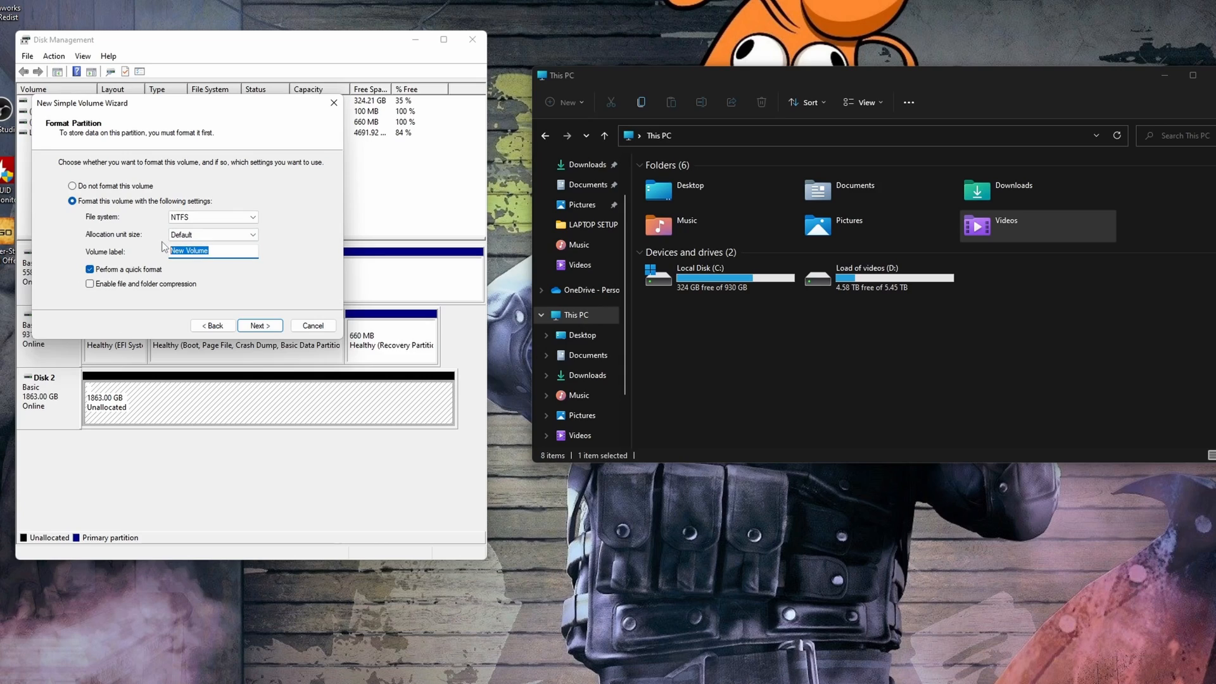
{"action": "type", "text": "X"}
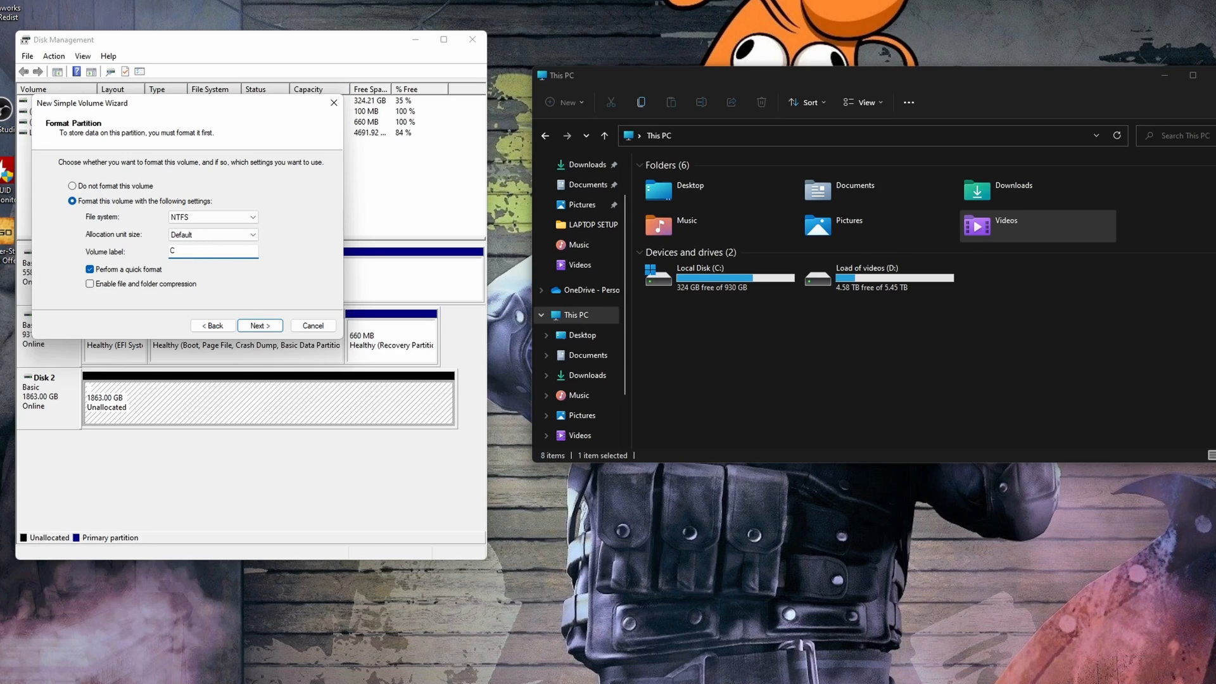
{"action": "type", "text": "Crucial"}
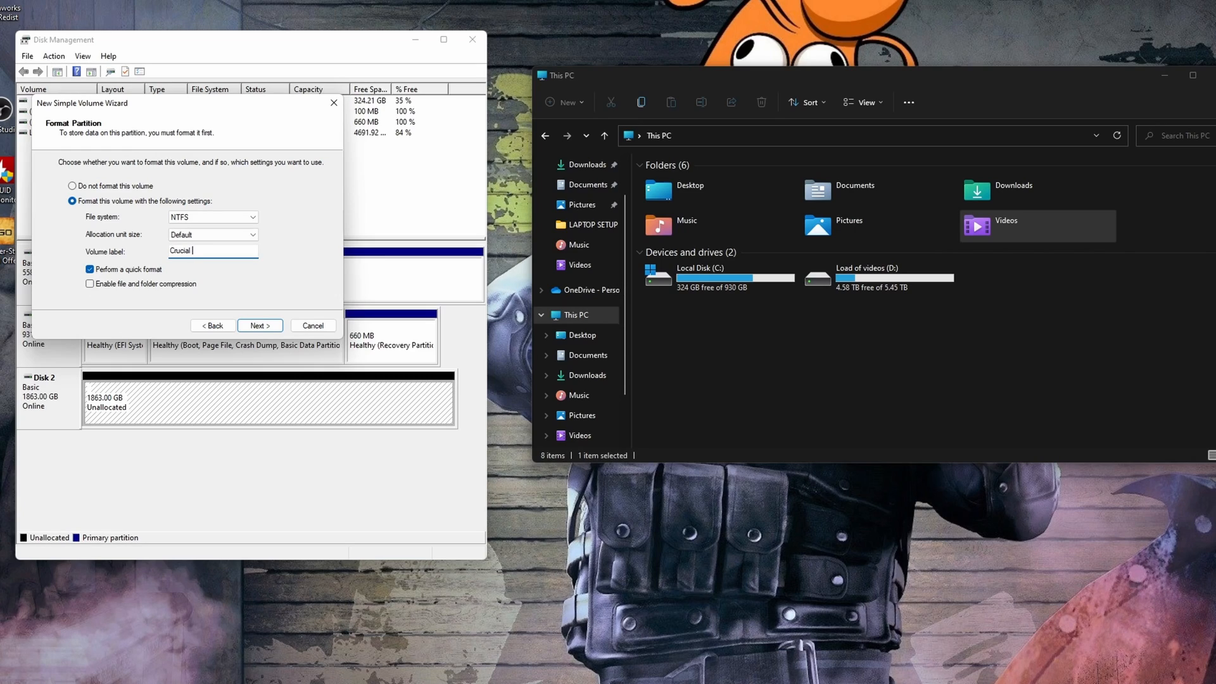
{"action": "type", "text": "P3"}
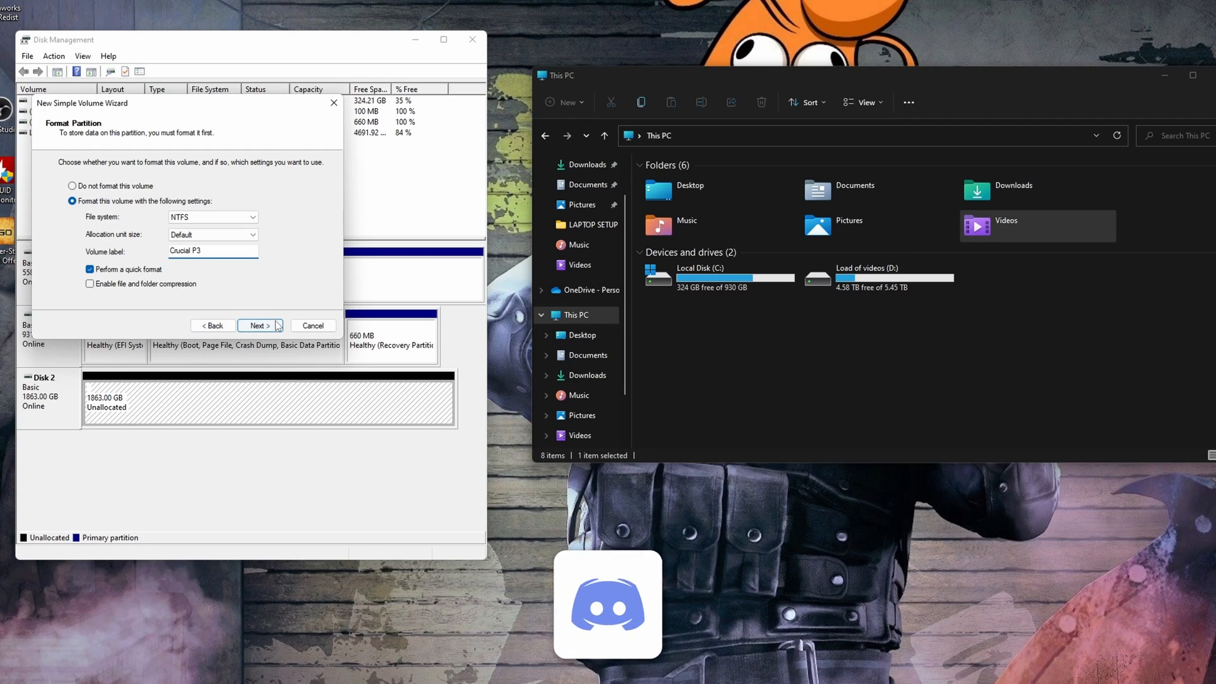
{"action": "left_click", "coordinate": [258, 324]}
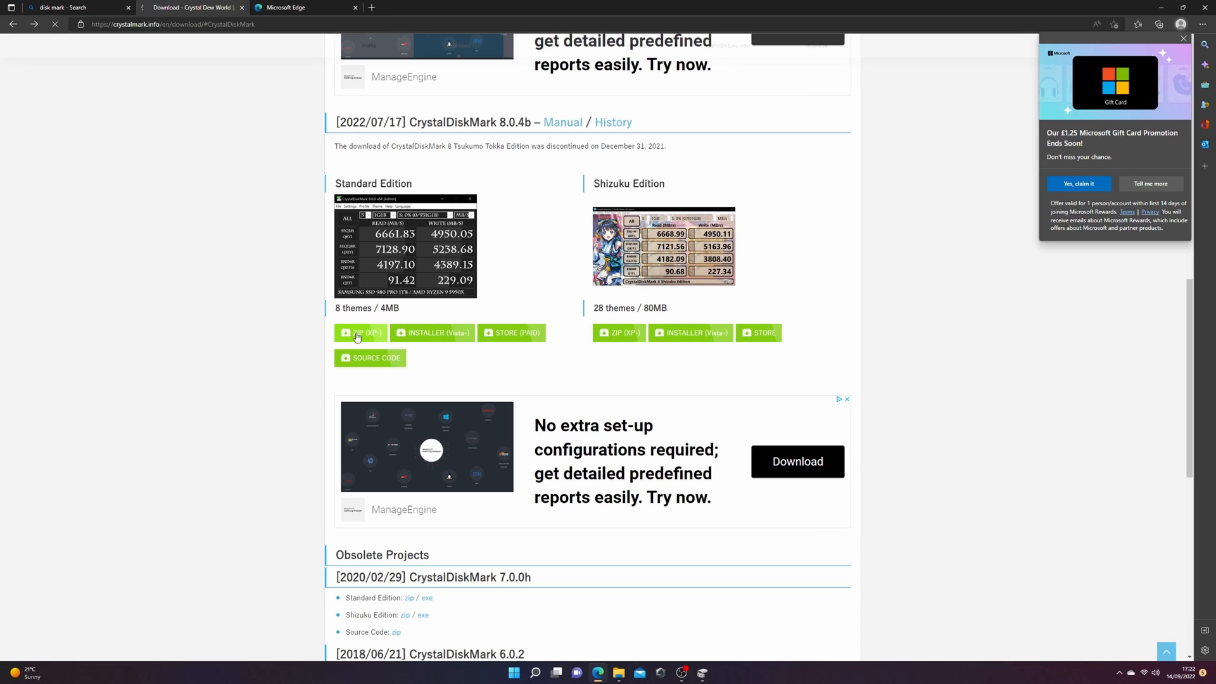
Step: Download and run the CrystalDiskMark 8.0.4b Standard Edition installer
{"action": "scroll", "scroll_direction": "down", "scroll_amount": 3}
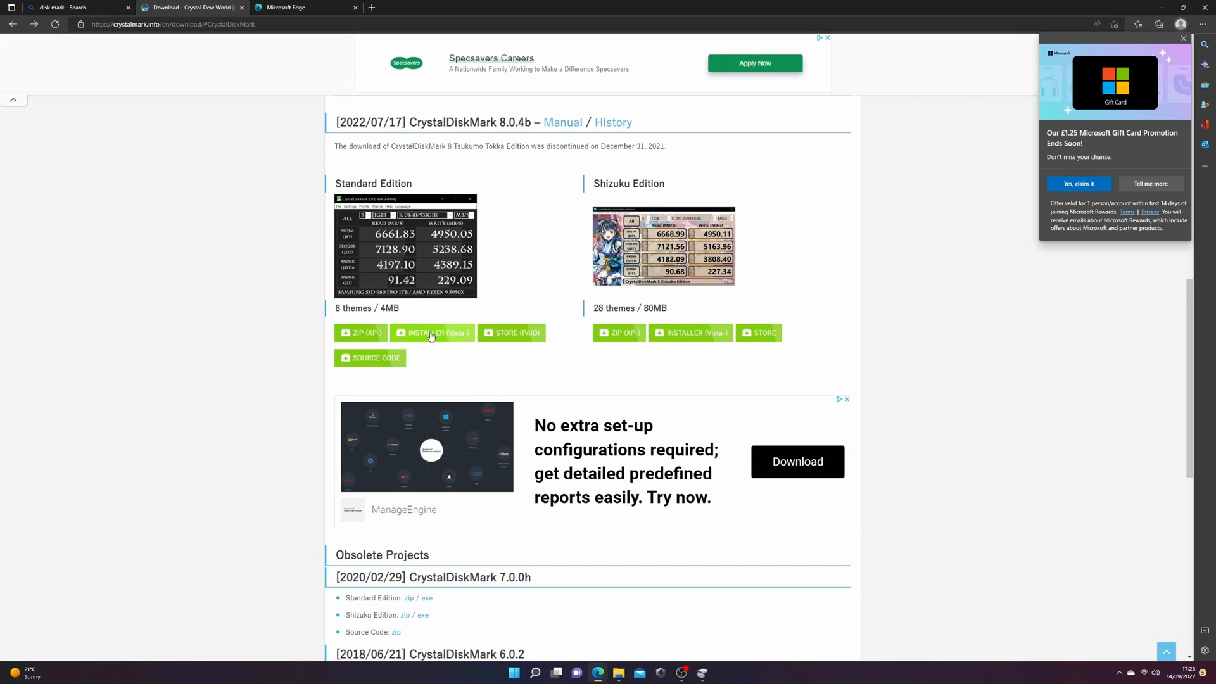
{"action": "left_click", "coordinate": [432, 332]}
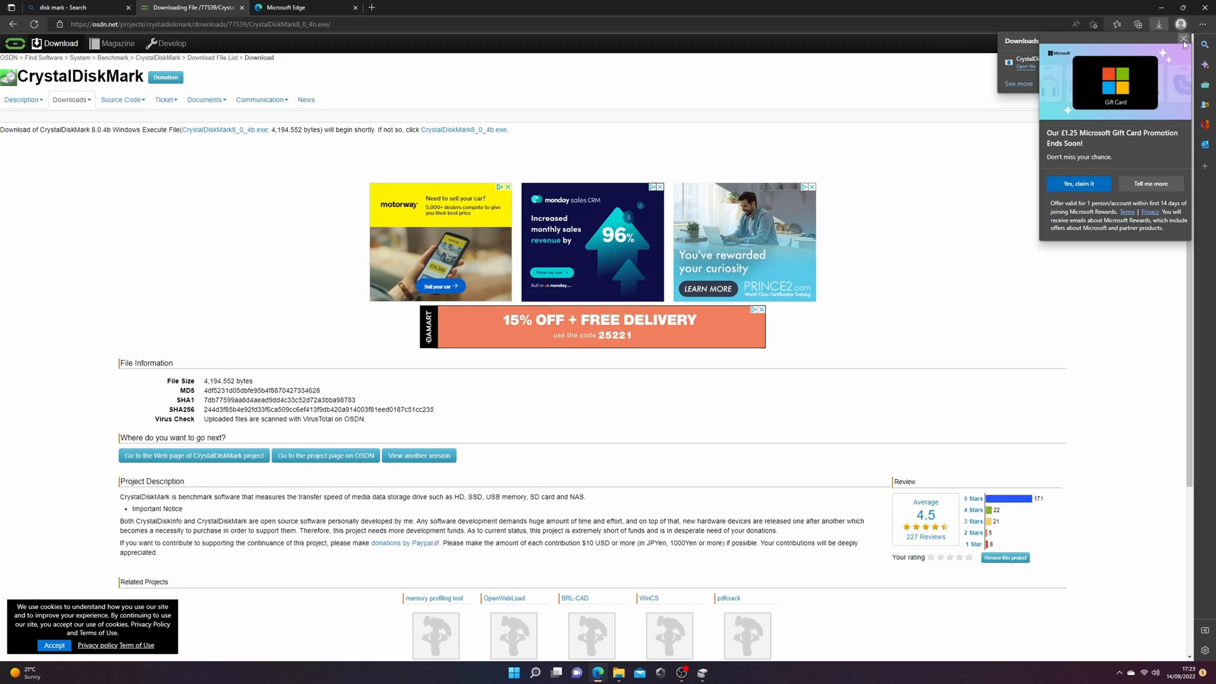
{"action": "left_click", "coordinate": [1184, 40]}
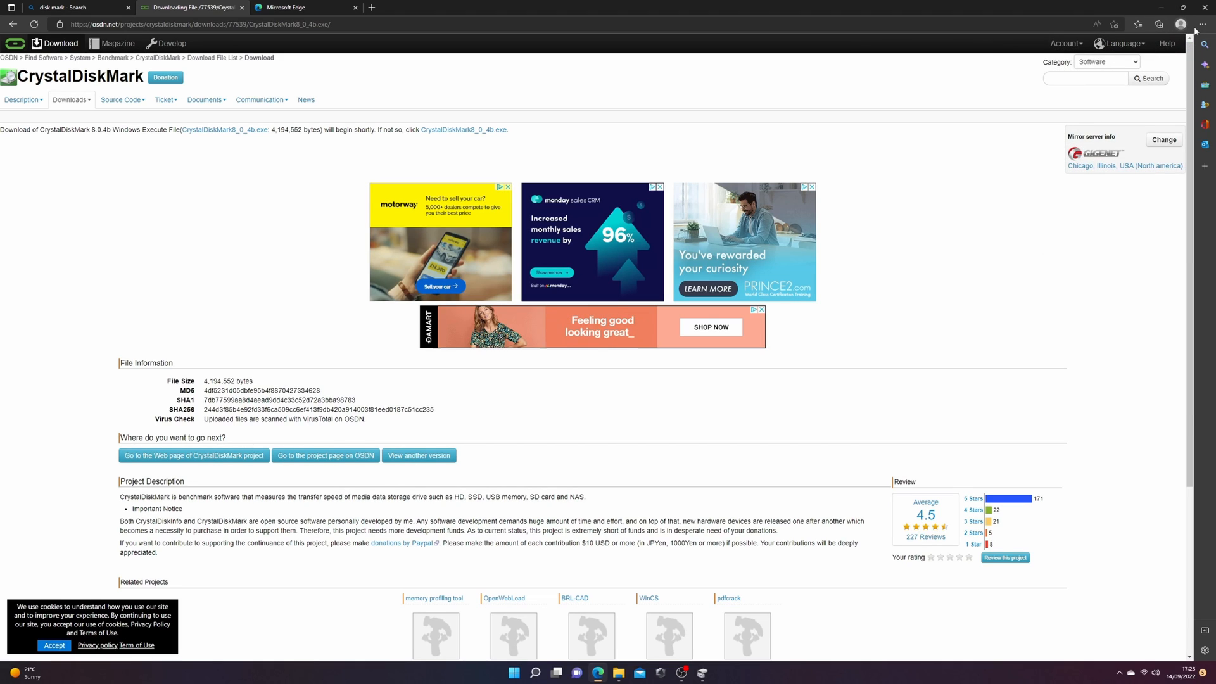
{"action": "left_click", "coordinate": [1094, 24]}
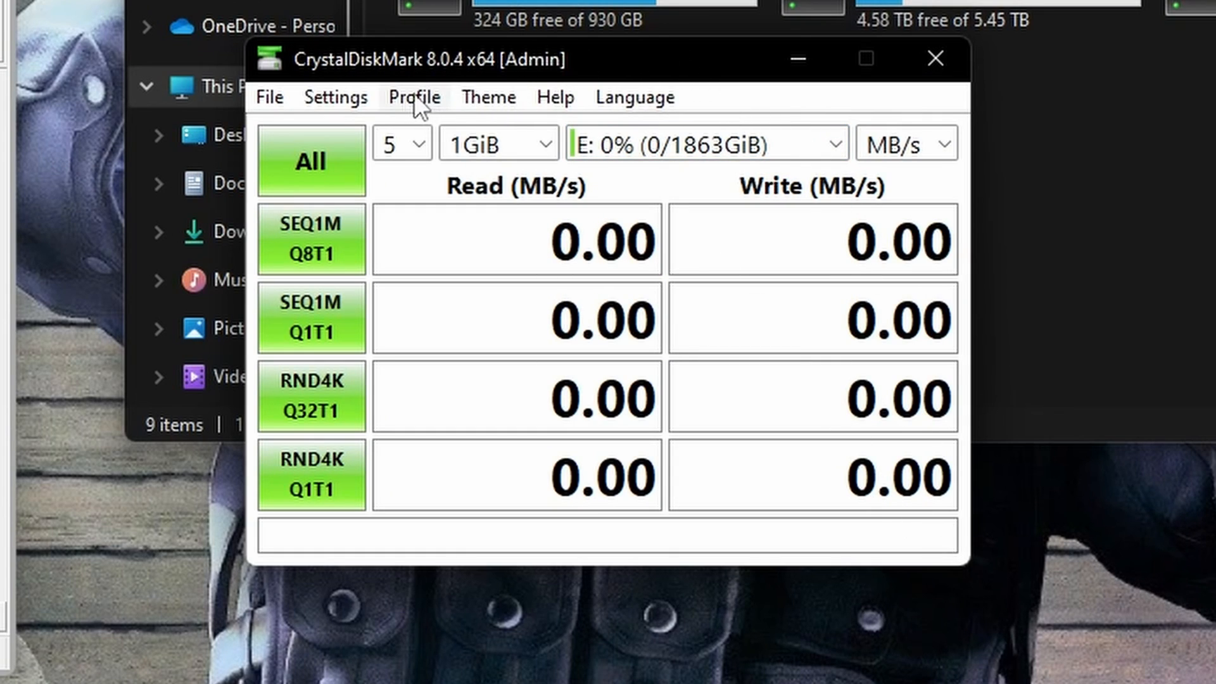
Step: Switch CrystalDiskMark to the NVMe test profile for drive E: with 9 runs at 64GiB
{"action": "left_click", "coordinate": [336, 97]}
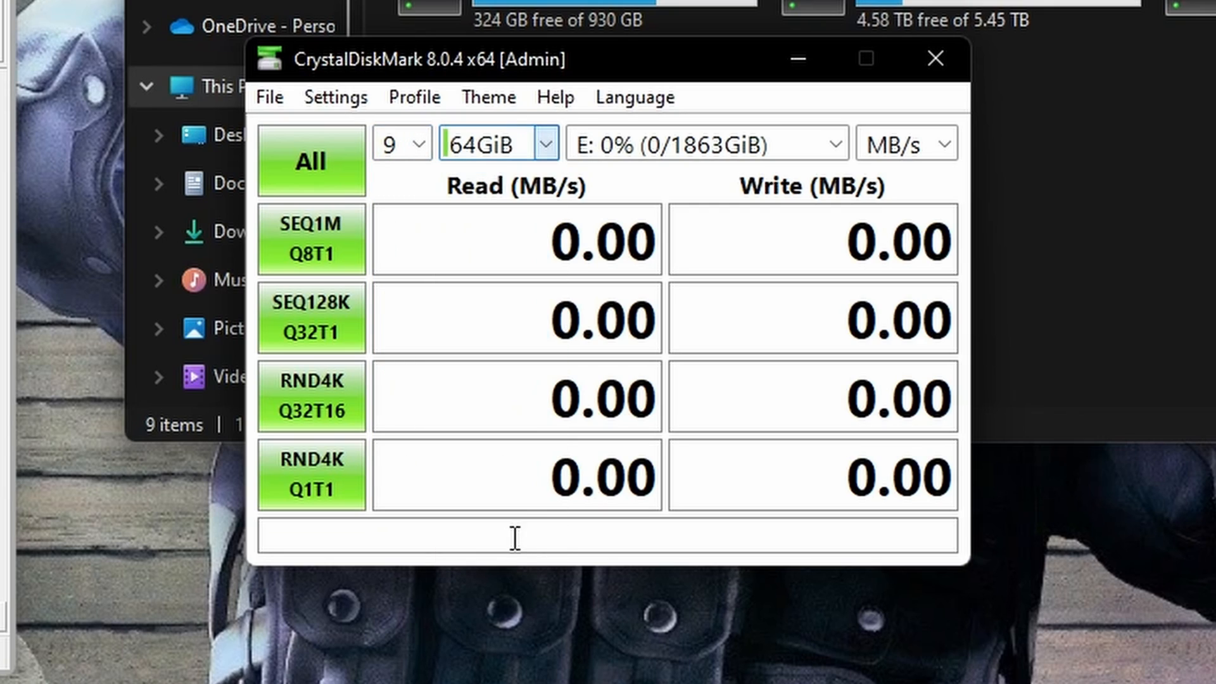
{"action": "mouse_move", "coordinate": [554, 97]}
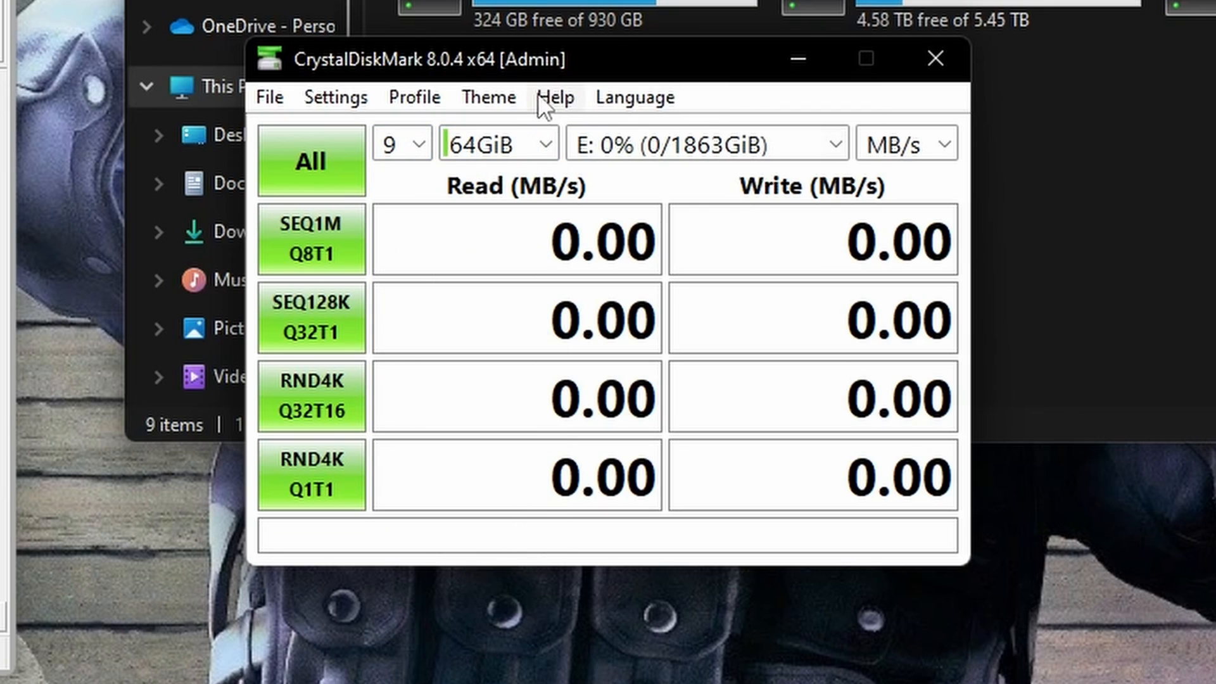
{"action": "left_click", "coordinate": [336, 97]}
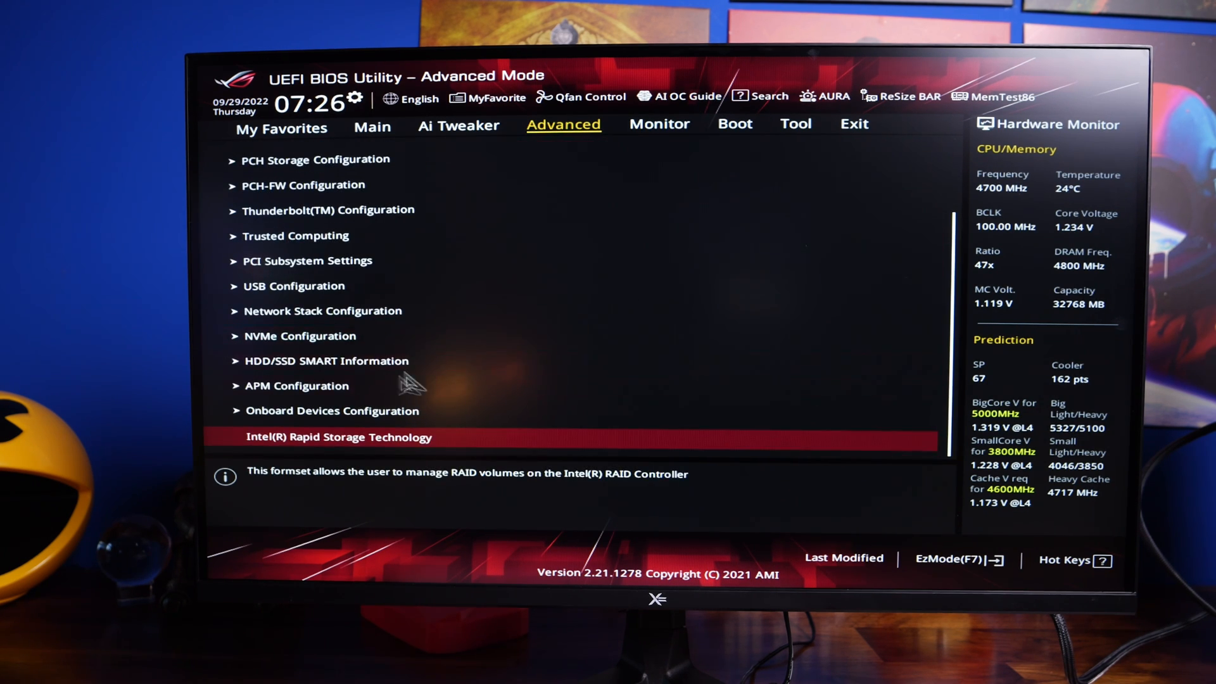
{"action": "left_click", "coordinate": [332, 411]}
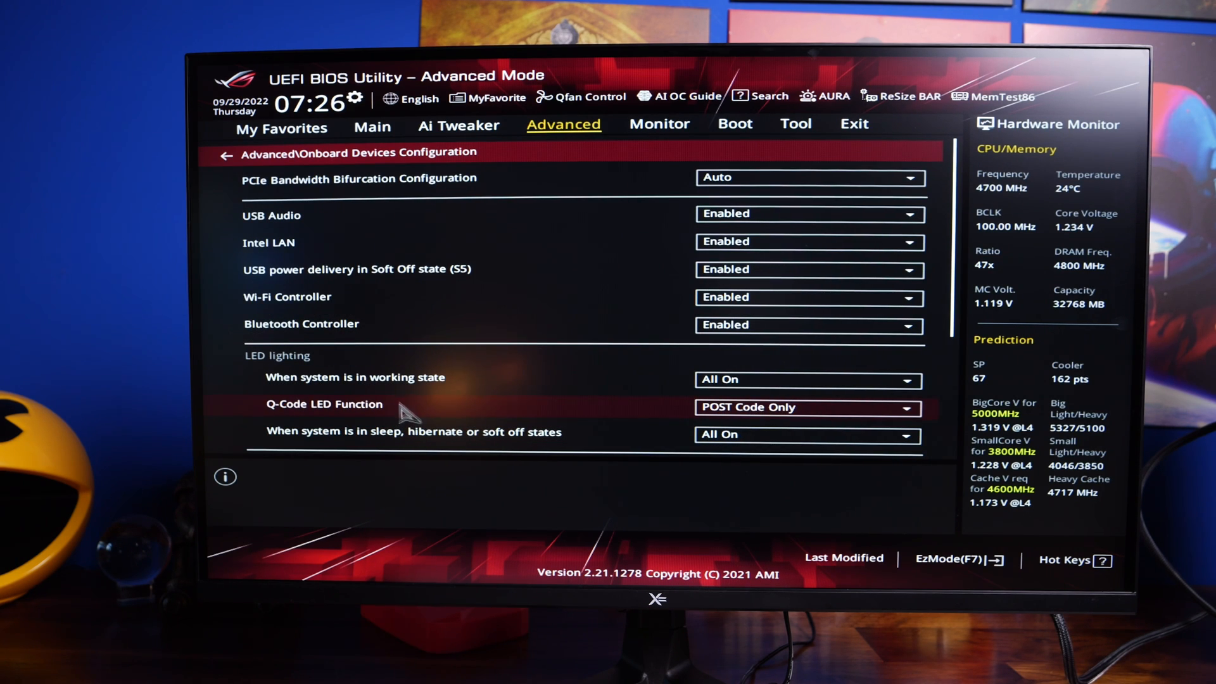
{"action": "mouse_move", "coordinate": [578, 201]}
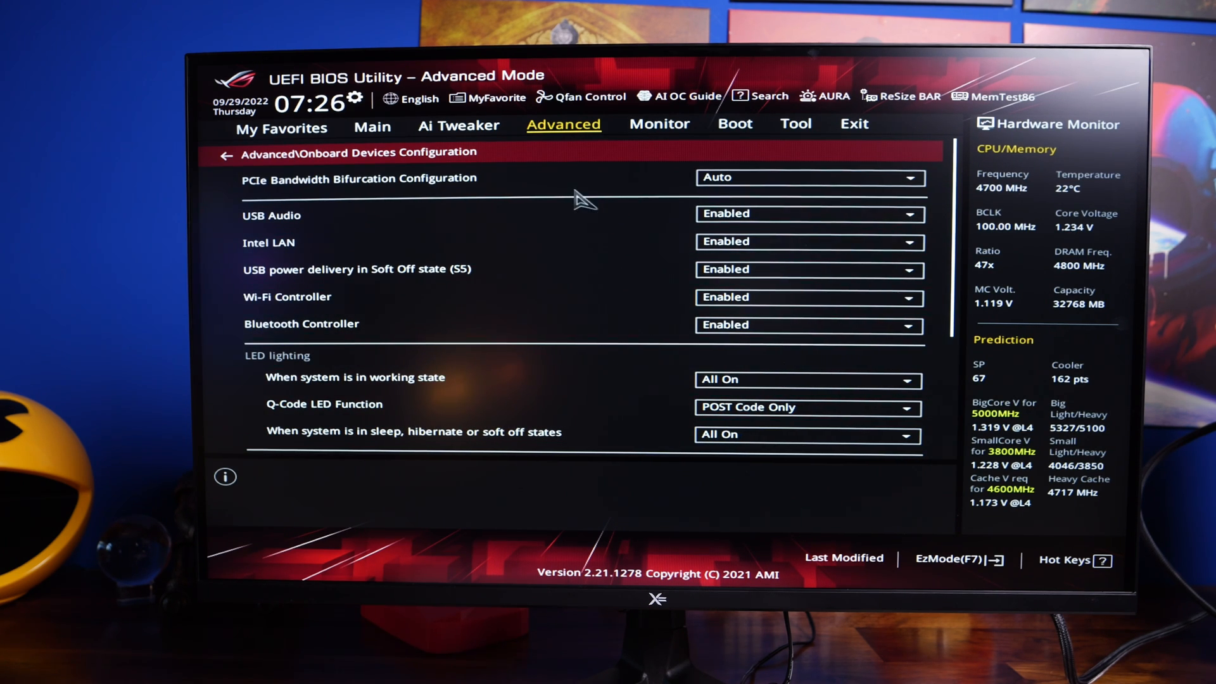
{"action": "scroll", "scroll_direction": "down", "scroll_amount": 3}
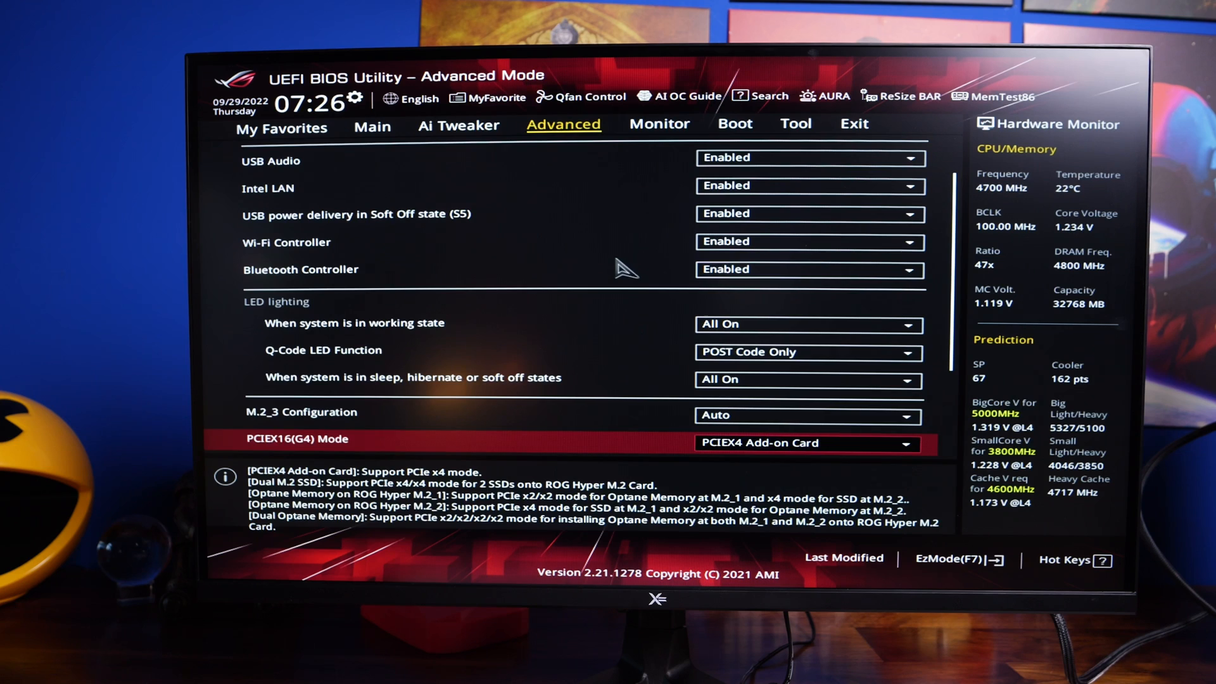
{"action": "scroll", "scroll_direction": "down", "scroll_amount": 3}
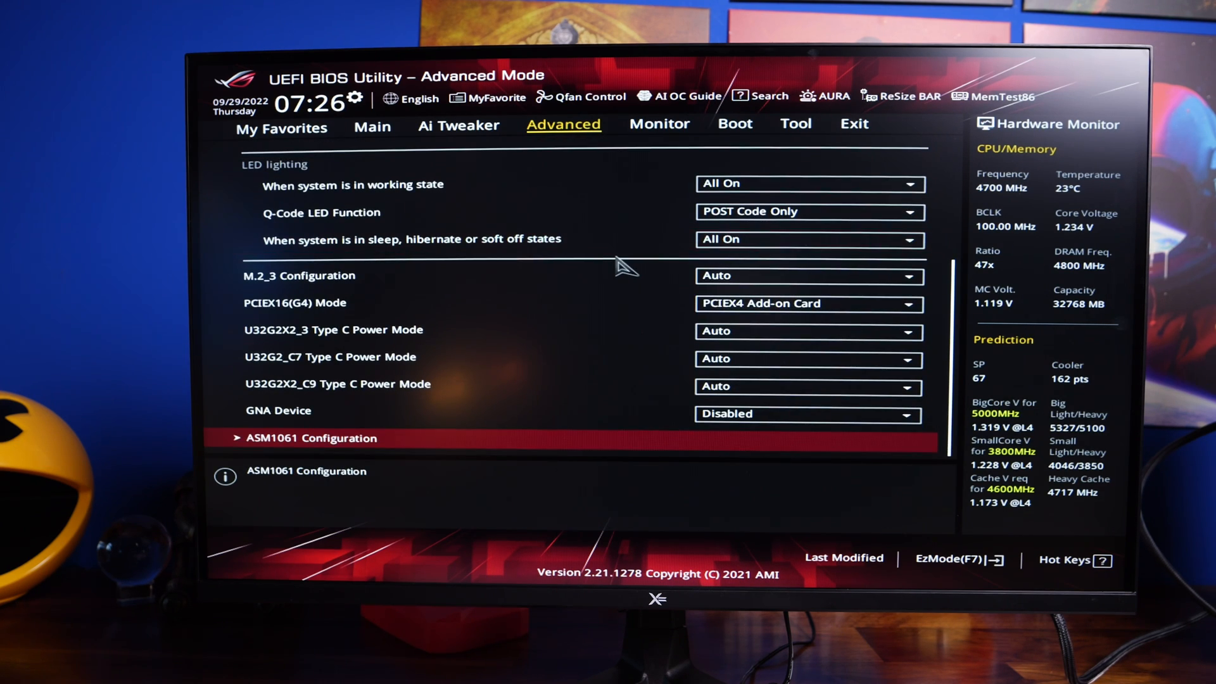
{"action": "mouse_move", "coordinate": [740, 276]}
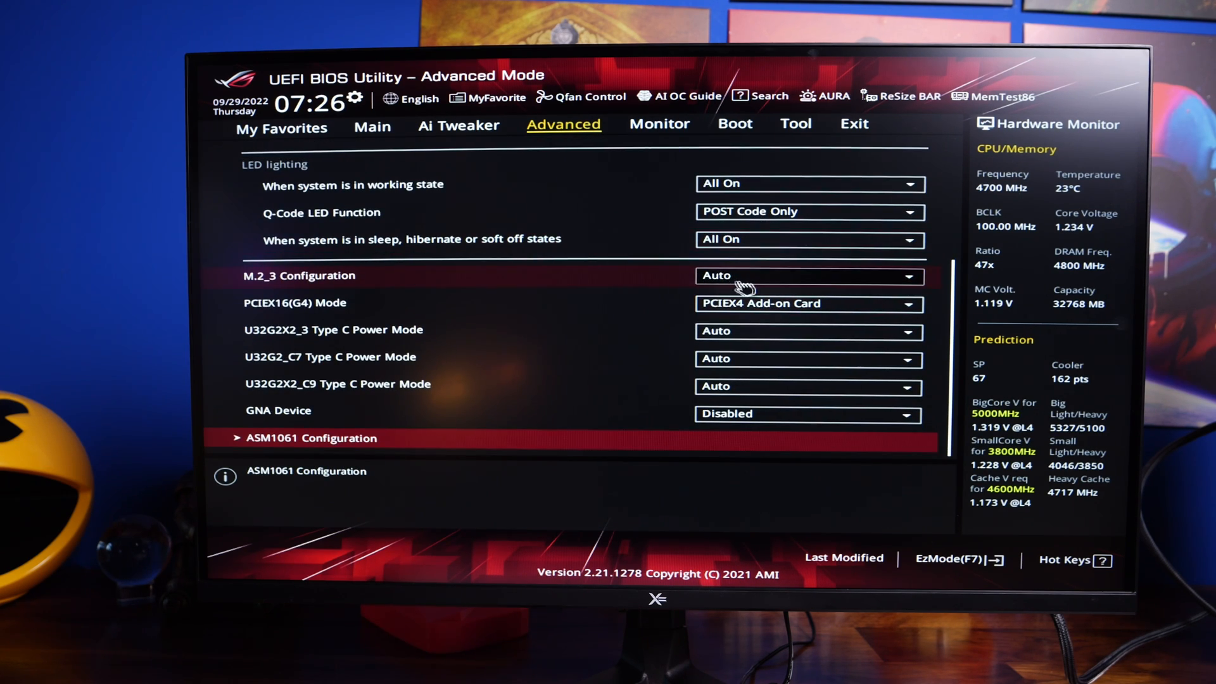
{"action": "left_click", "coordinate": [807, 276]}
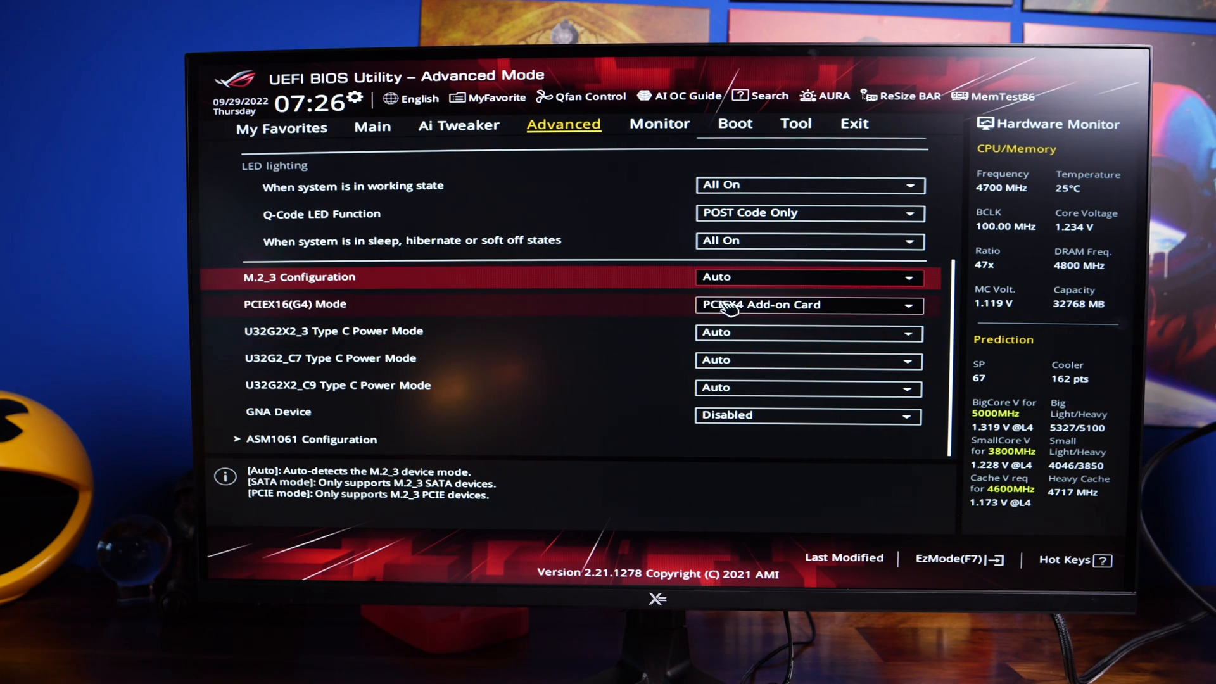
{"action": "left_click", "coordinate": [806, 304]}
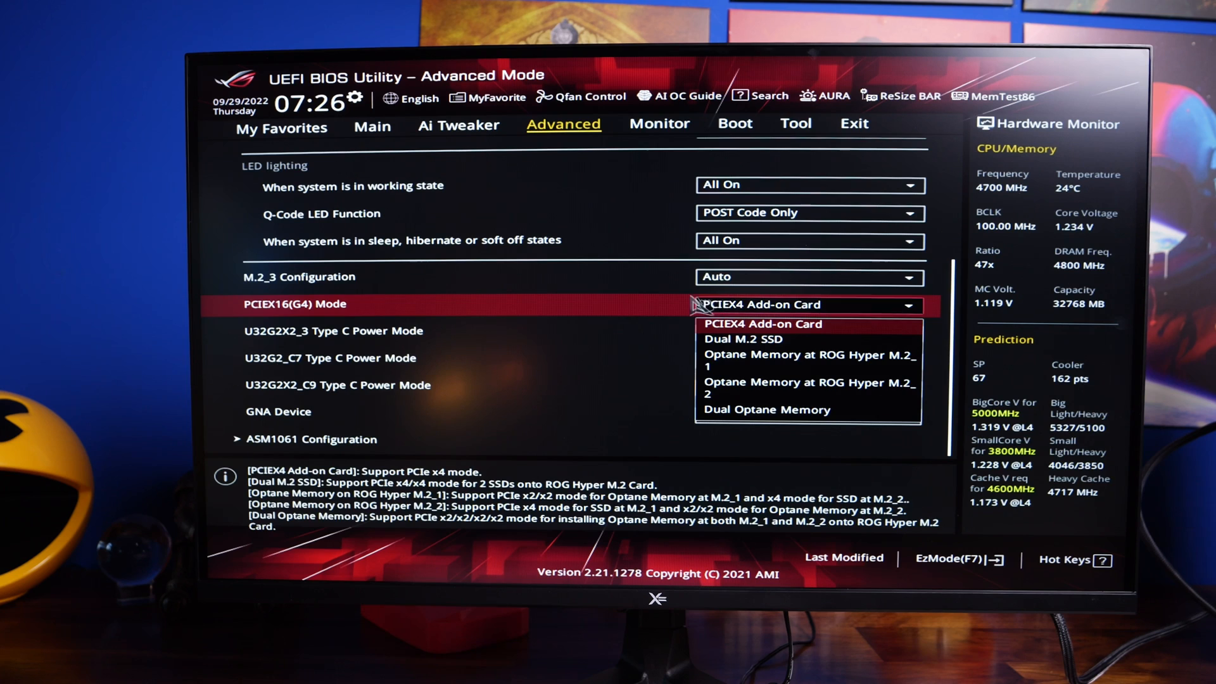
{"action": "left_click", "coordinate": [763, 324]}
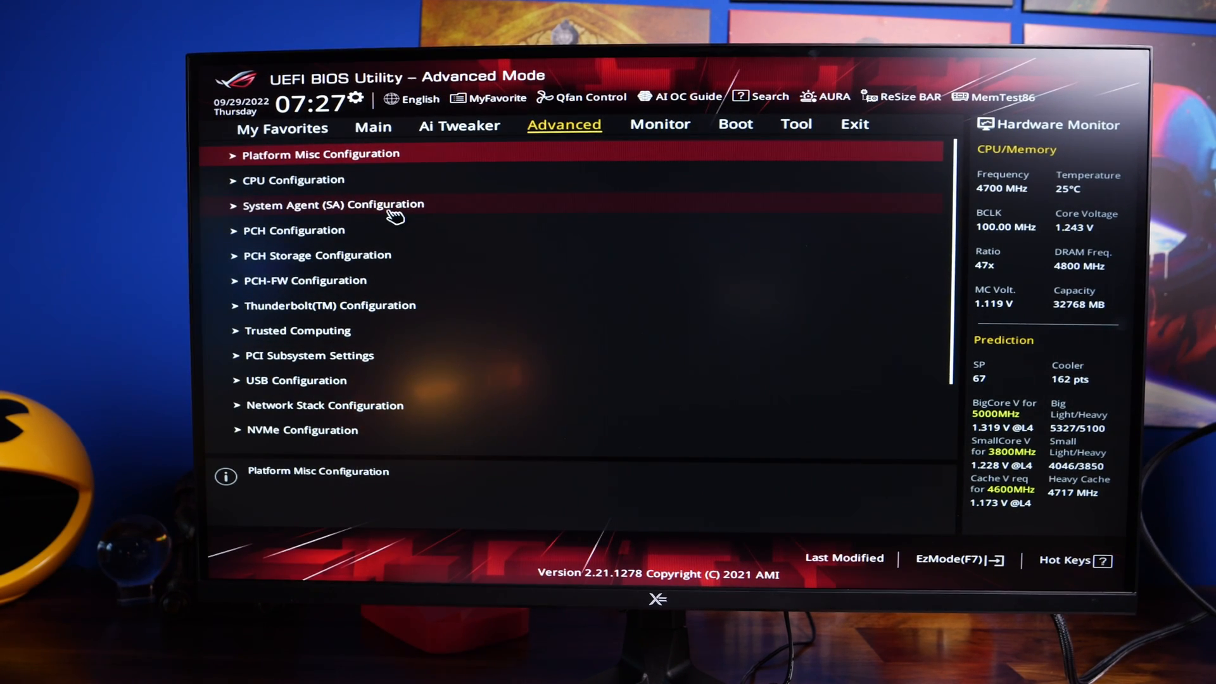
{"action": "left_click", "coordinate": [332, 204]}
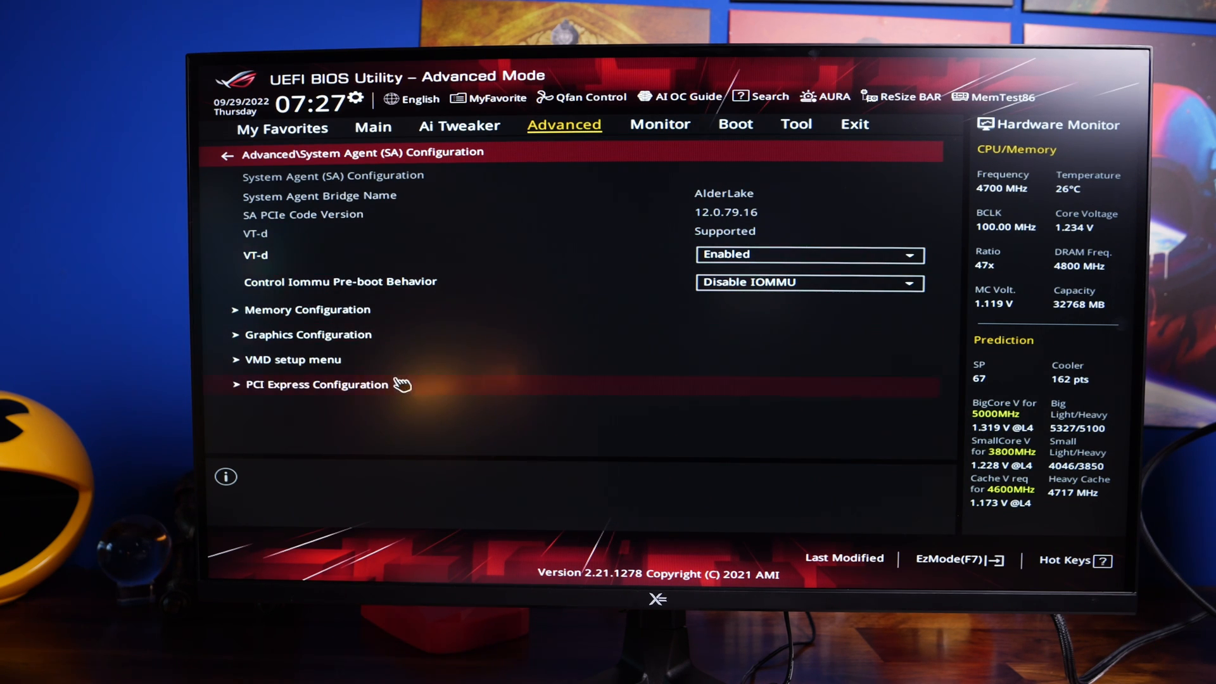
{"action": "left_click", "coordinate": [316, 384]}
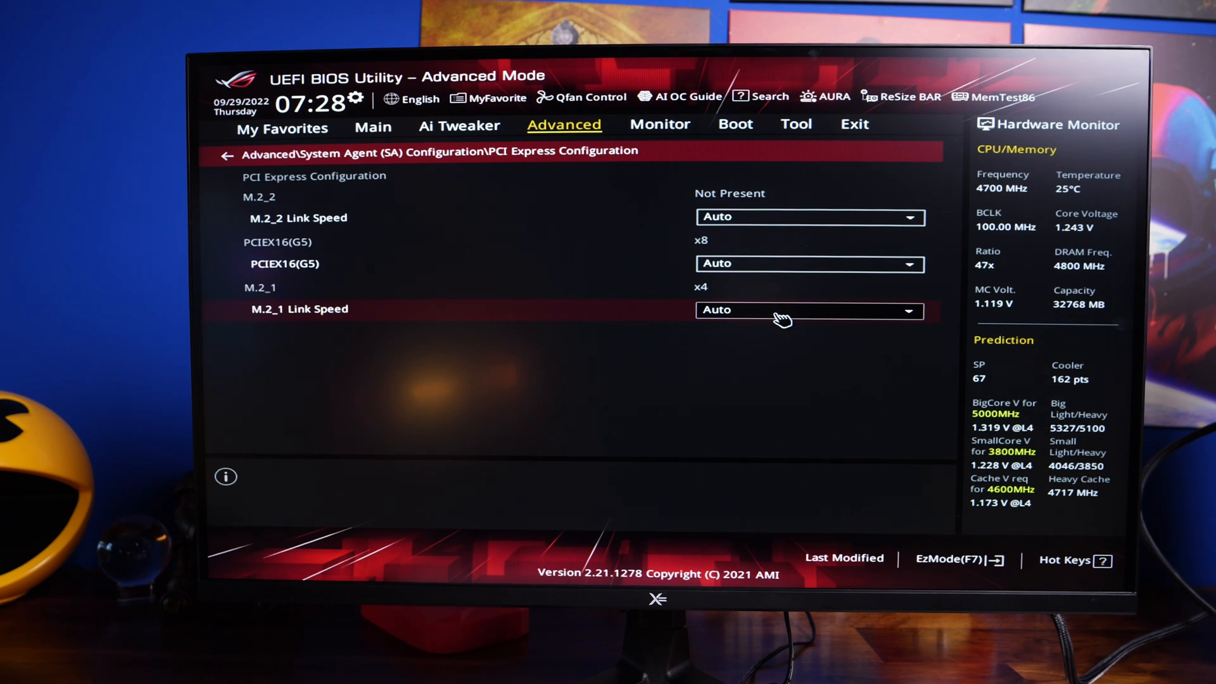
{"action": "left_click", "coordinate": [809, 310]}
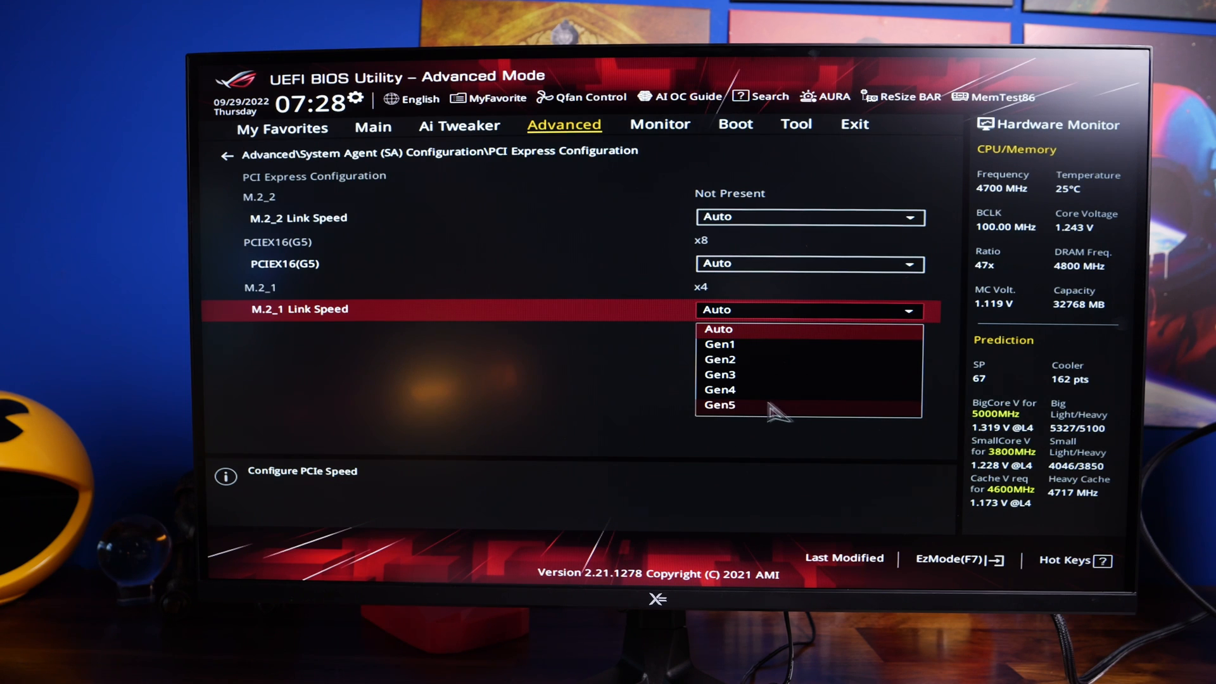
{"action": "mouse_move", "coordinate": [764, 399]}
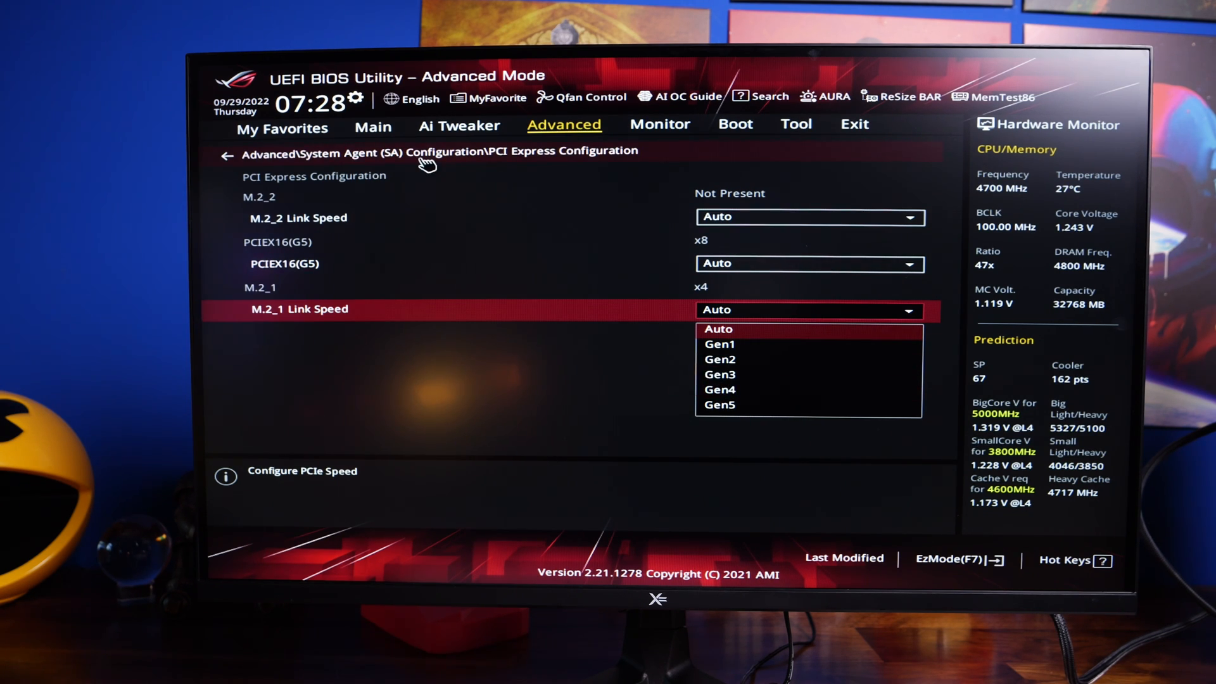
{"action": "left_click", "coordinate": [227, 155]}
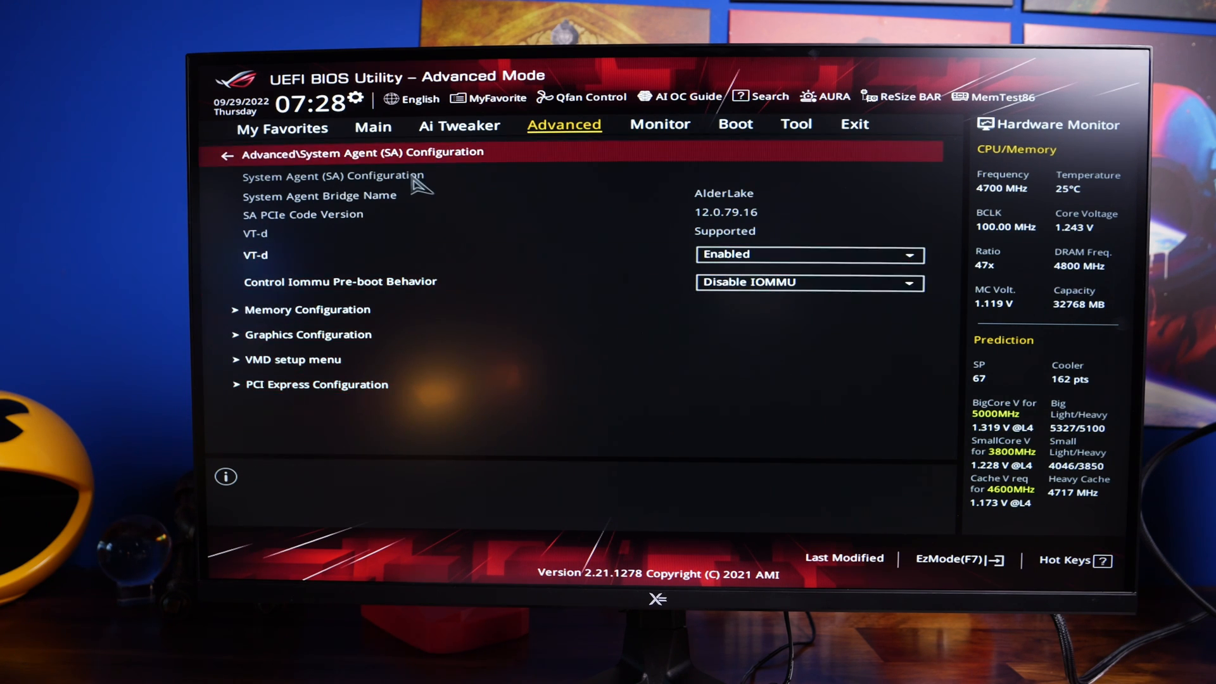
{"action": "mouse_move", "coordinate": [446, 175]}
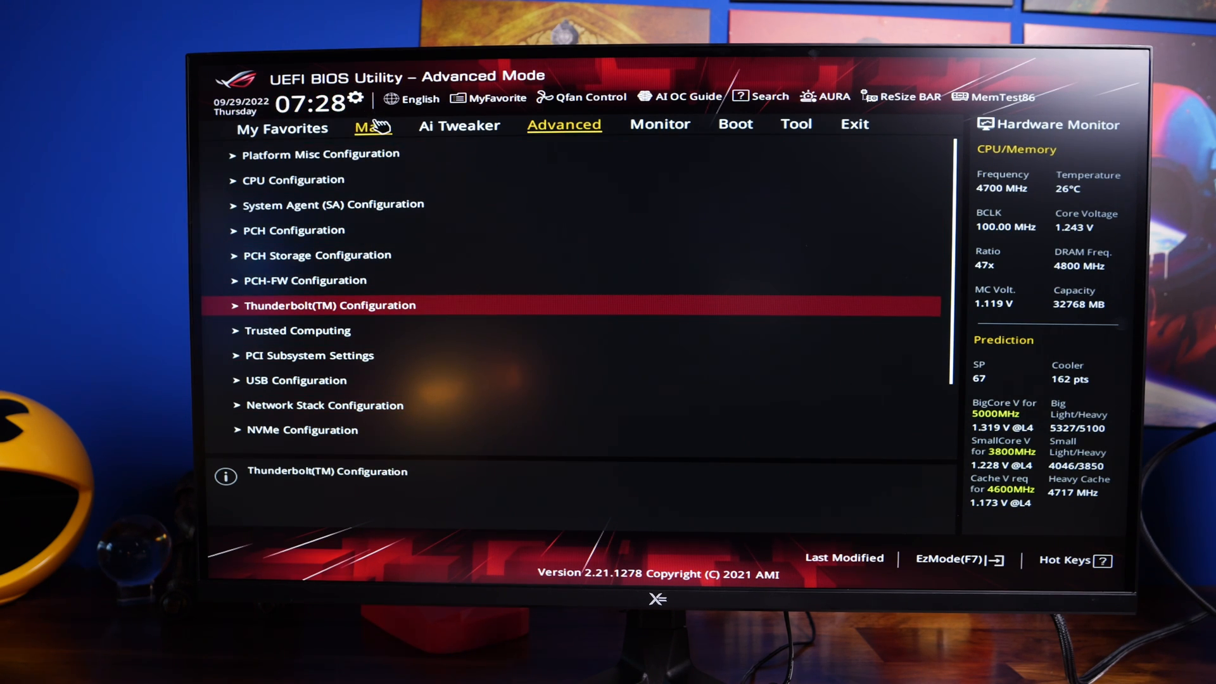
Step: Show the BIOS Main page, then switch to EZ Mode
{"action": "left_click", "coordinate": [373, 125]}
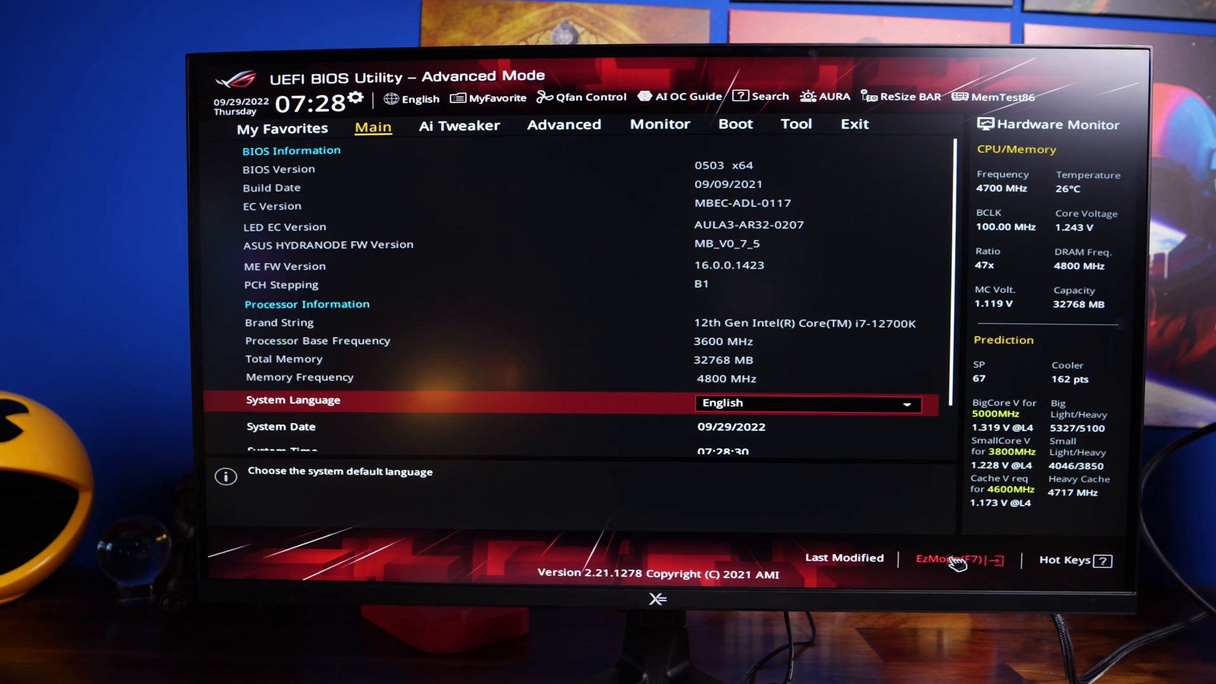
{"action": "left_click", "coordinate": [956, 559]}
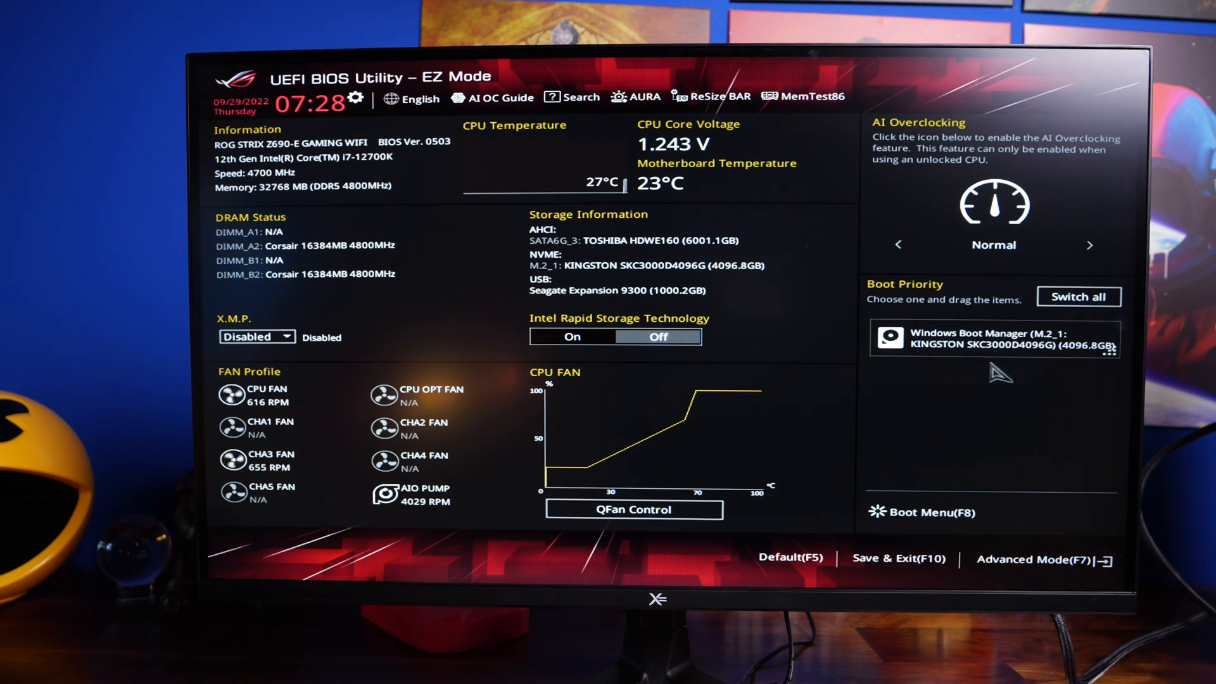
{"action": "mouse_move", "coordinate": [919, 318]}
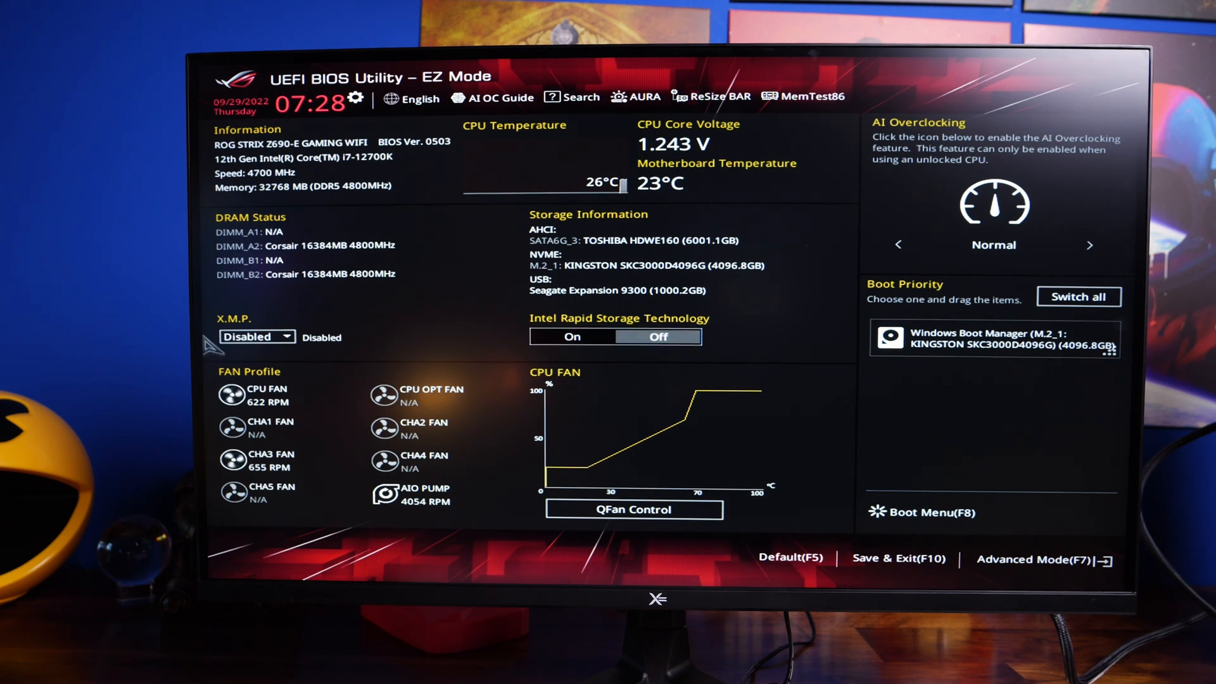
Step: Enable XMP at DDR5-5600, toggle Resizable BAR, and choose Save & Exit (F10)
{"action": "left_click", "coordinate": [258, 336]}
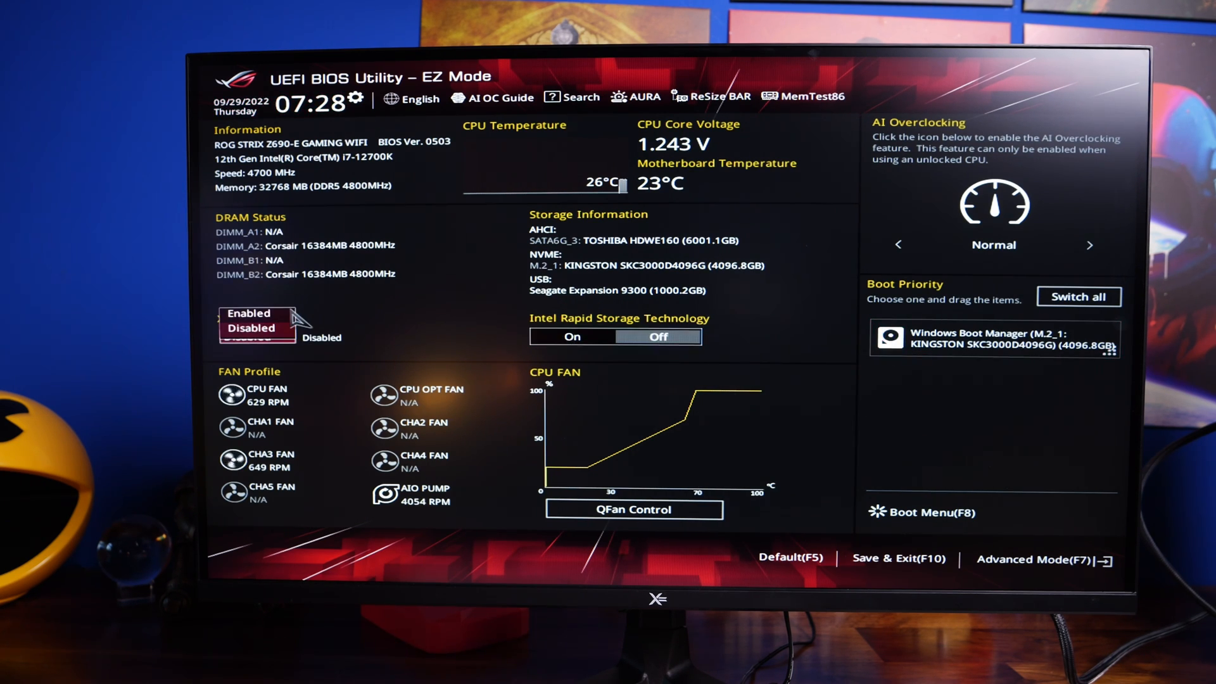
{"action": "left_click", "coordinate": [249, 314]}
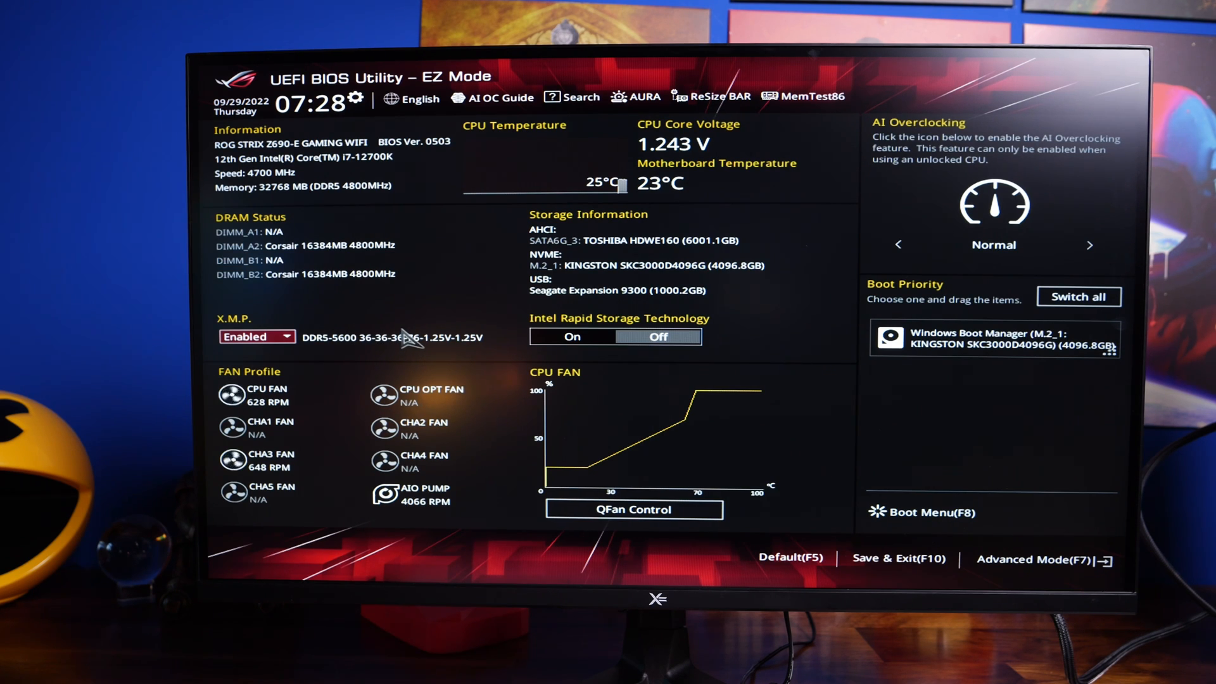
{"action": "mouse_move", "coordinate": [709, 96]}
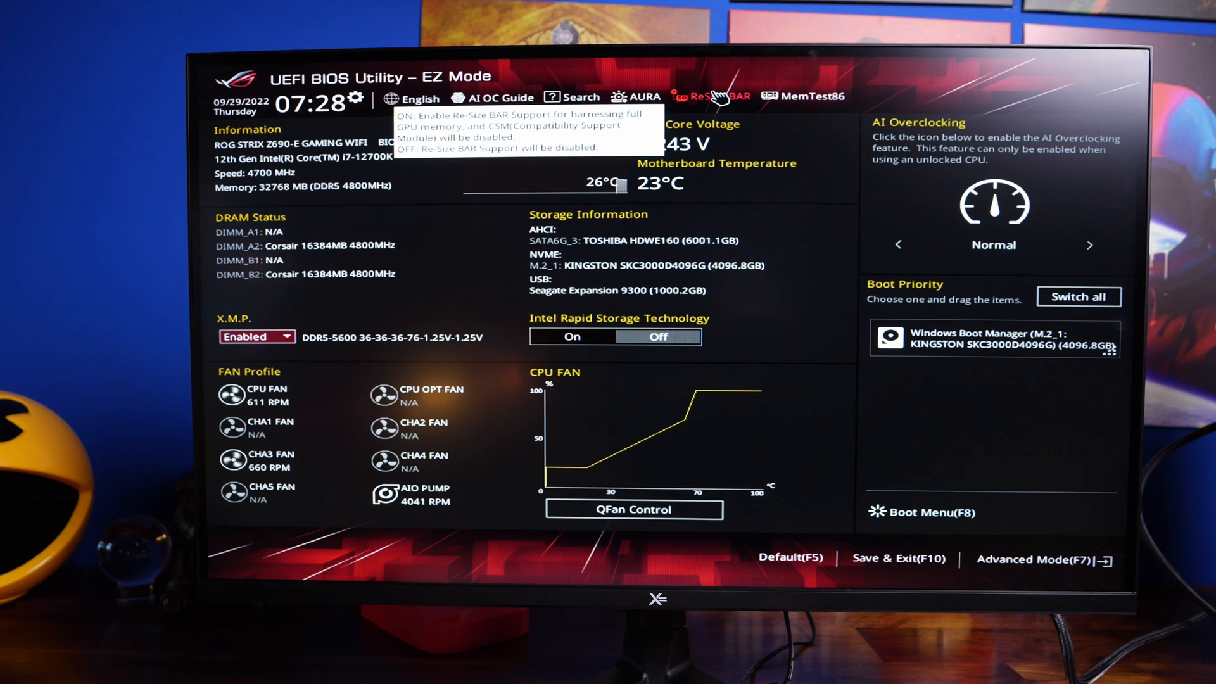
{"action": "left_click", "coordinate": [717, 97]}
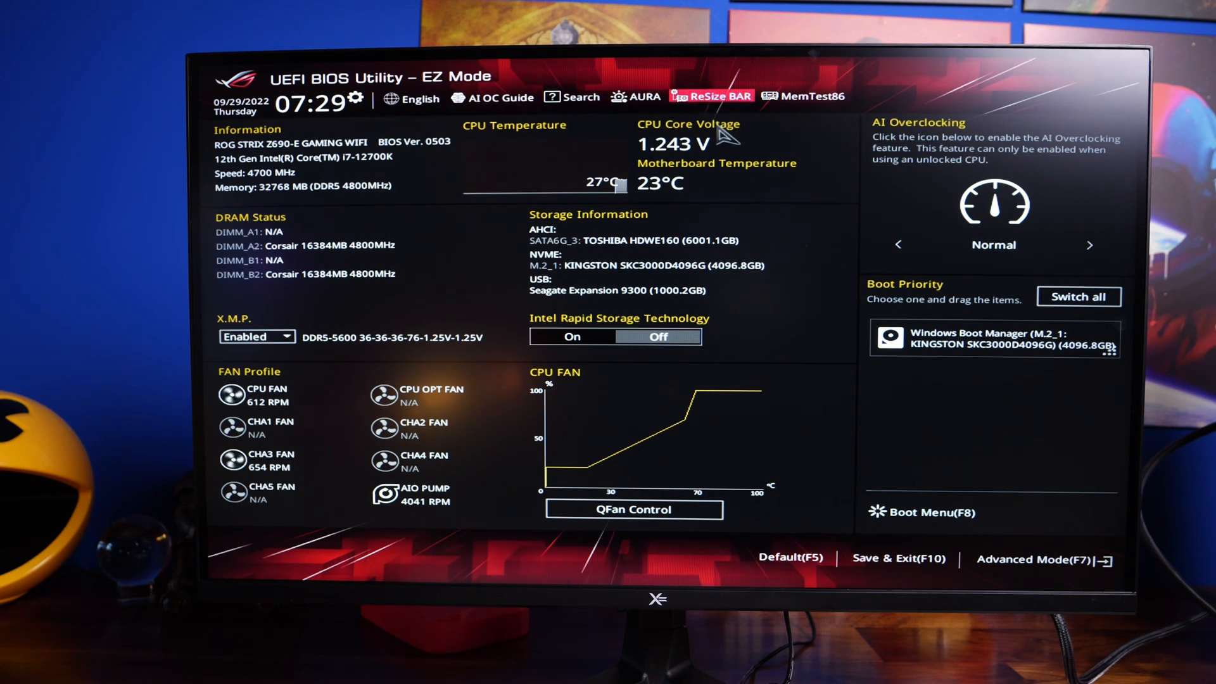
{"action": "mouse_move", "coordinate": [752, 248]}
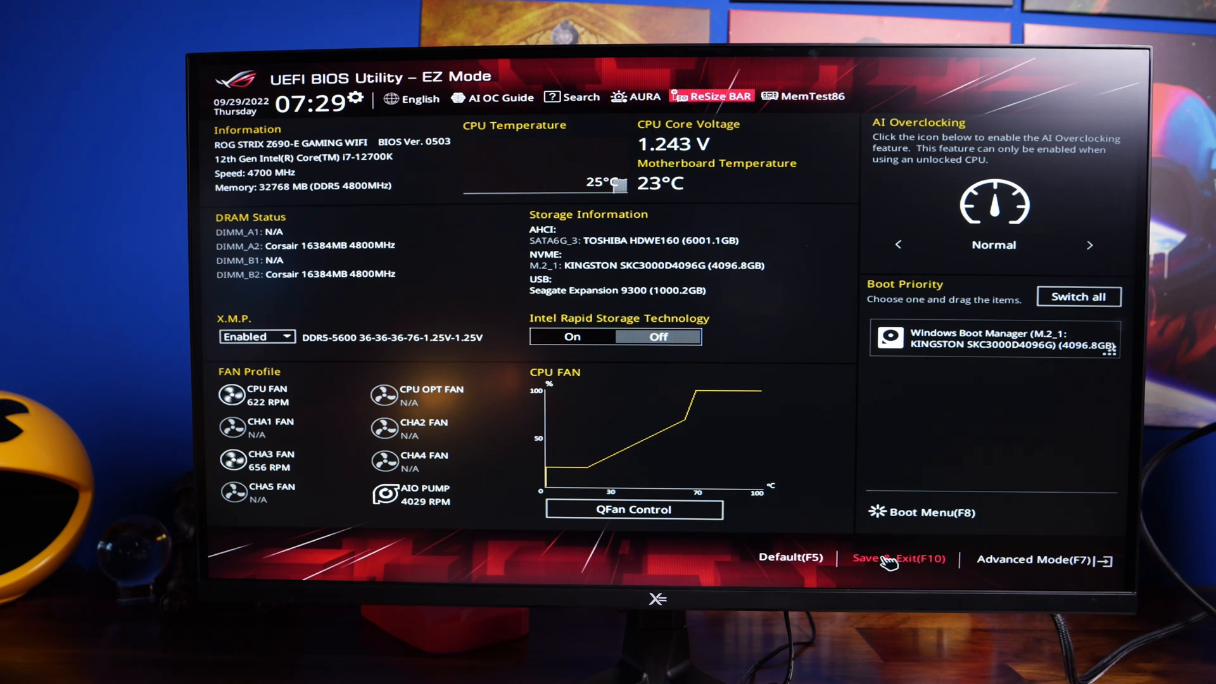
{"action": "left_click", "coordinate": [899, 559]}
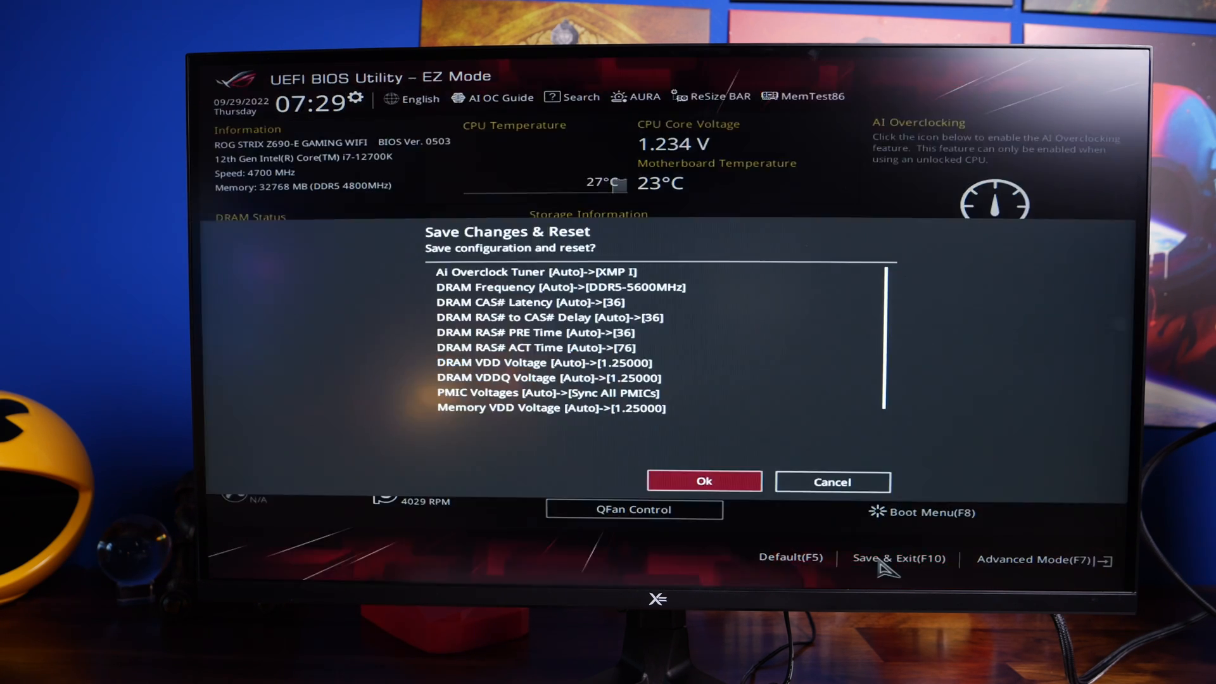